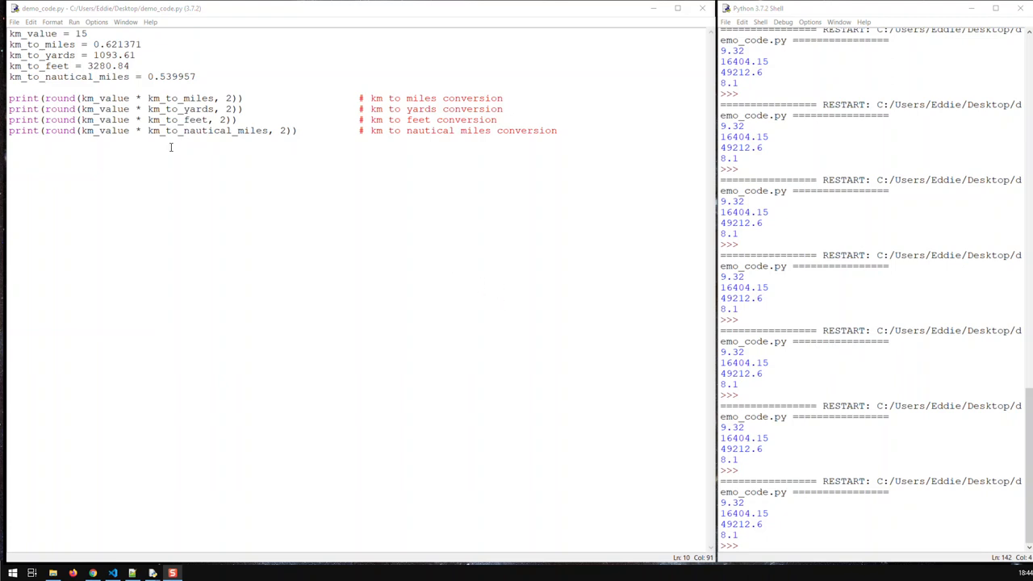
Prefix the miles print with 'km to miles: ' + and run the module, hitting a TypeError.
click(77, 97)
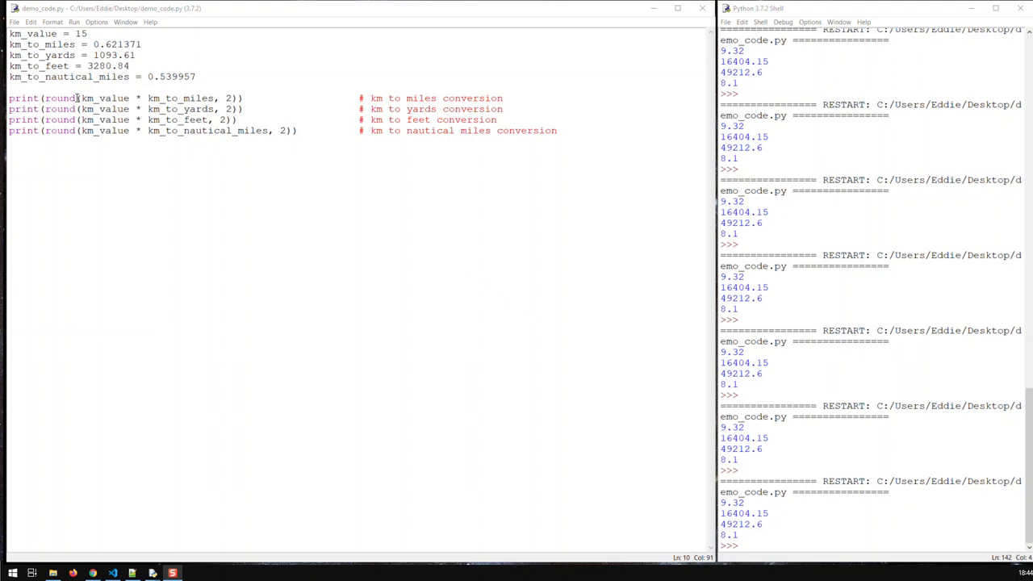
mouse_move(162, 97)
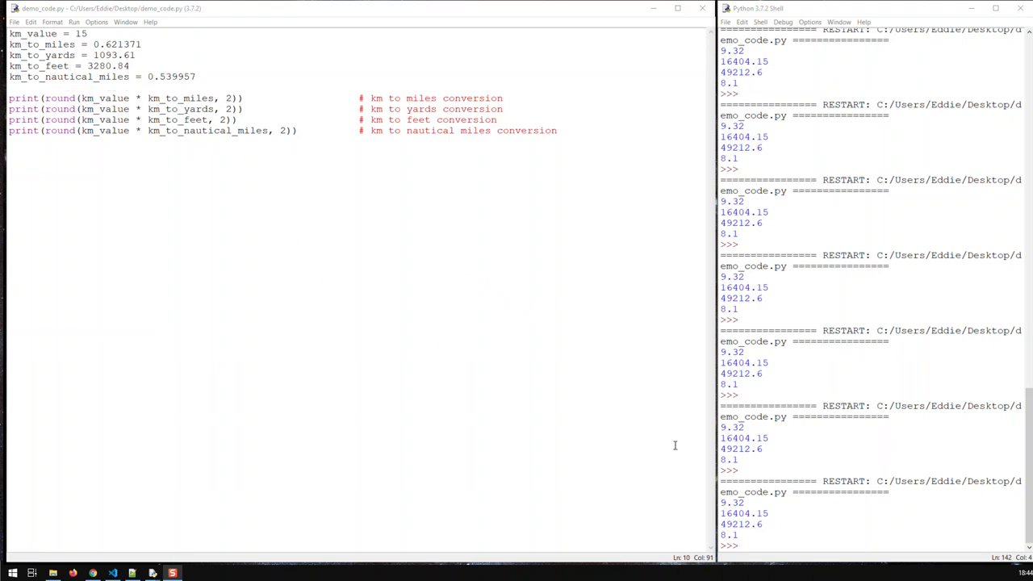
drag(721, 502, 759, 536)
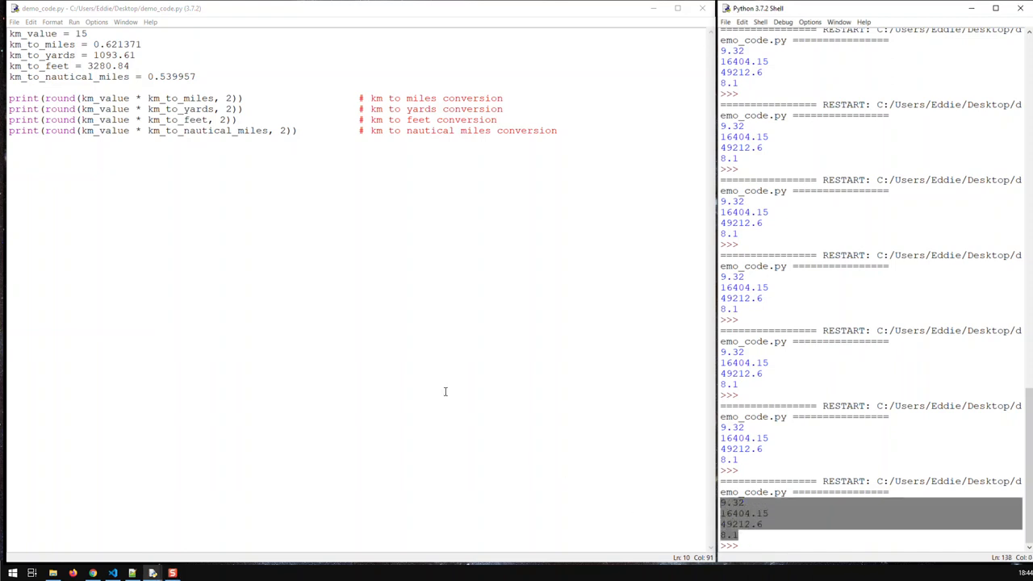
mouse_move(446, 393)
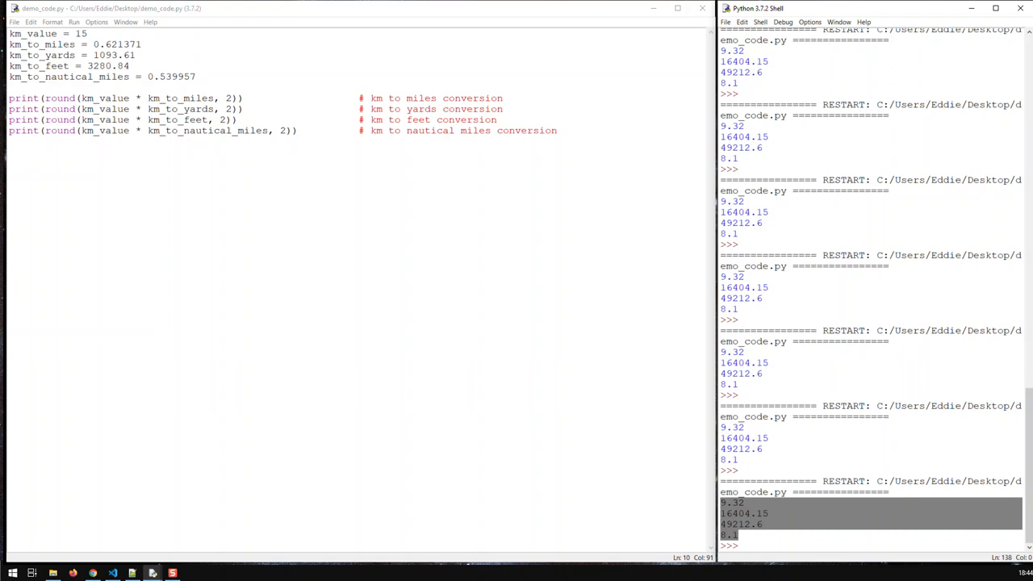
click(746, 502)
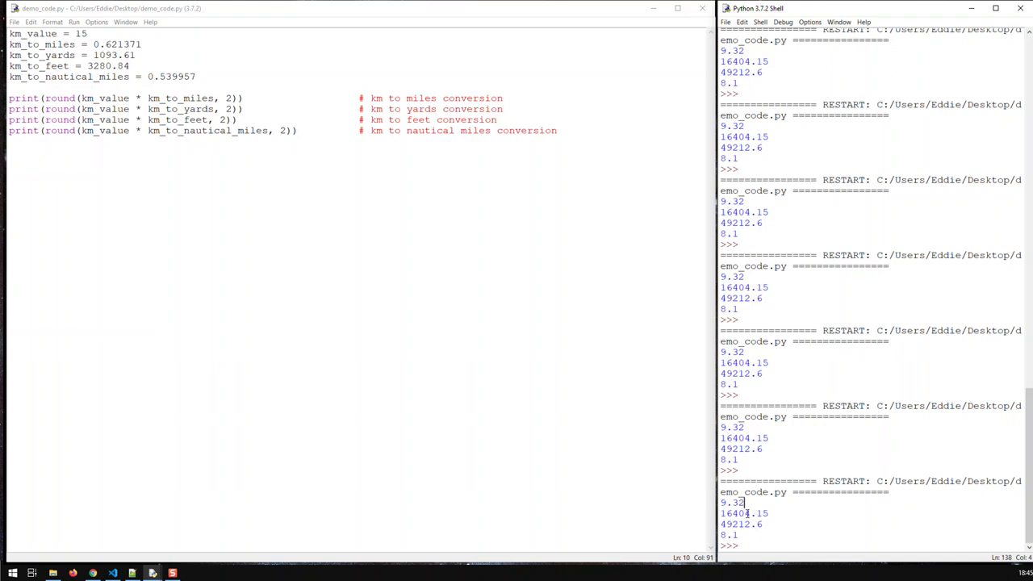
mouse_move(297, 209)
text("km to miles: " )
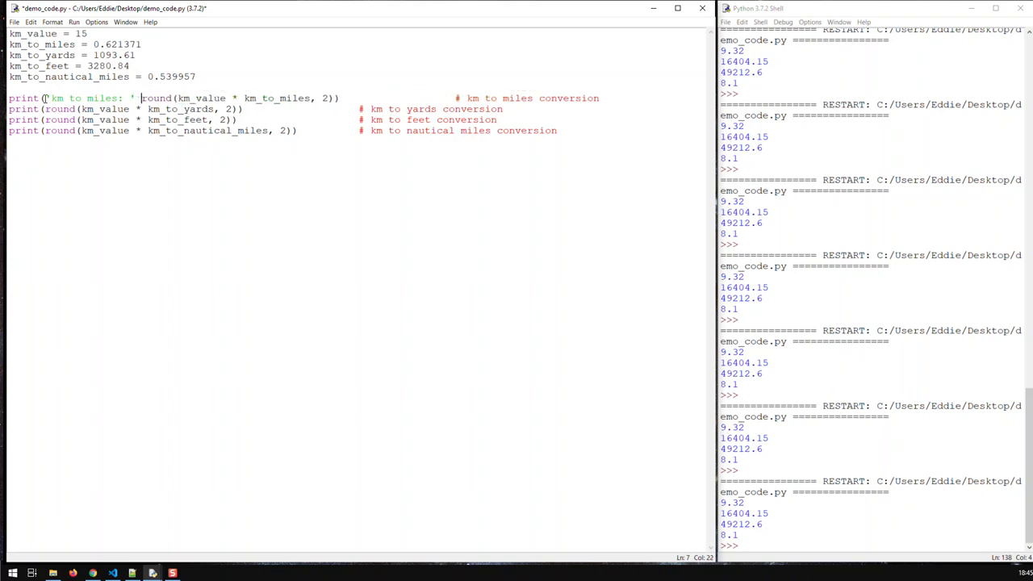
text(+)
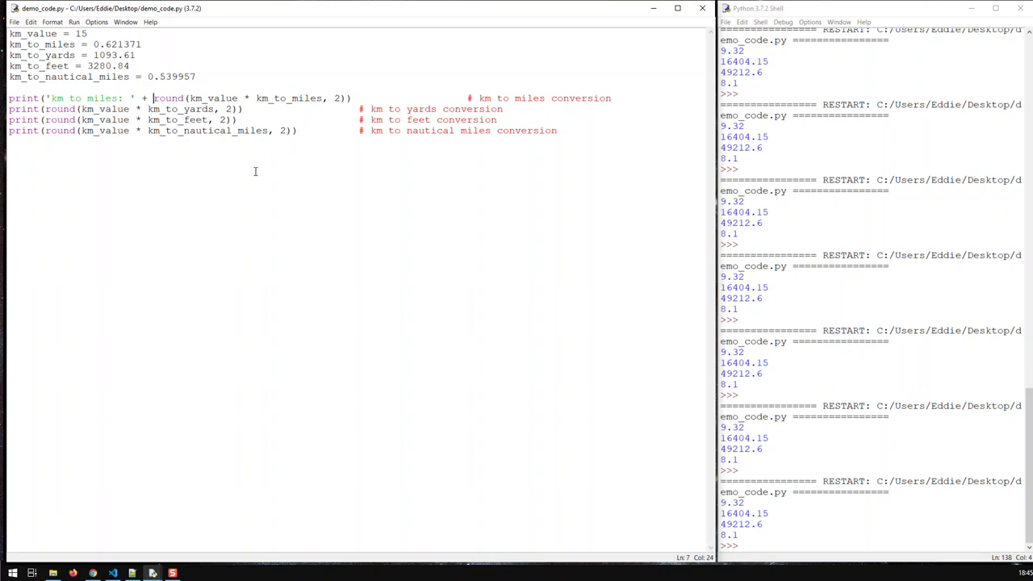
click(75, 21)
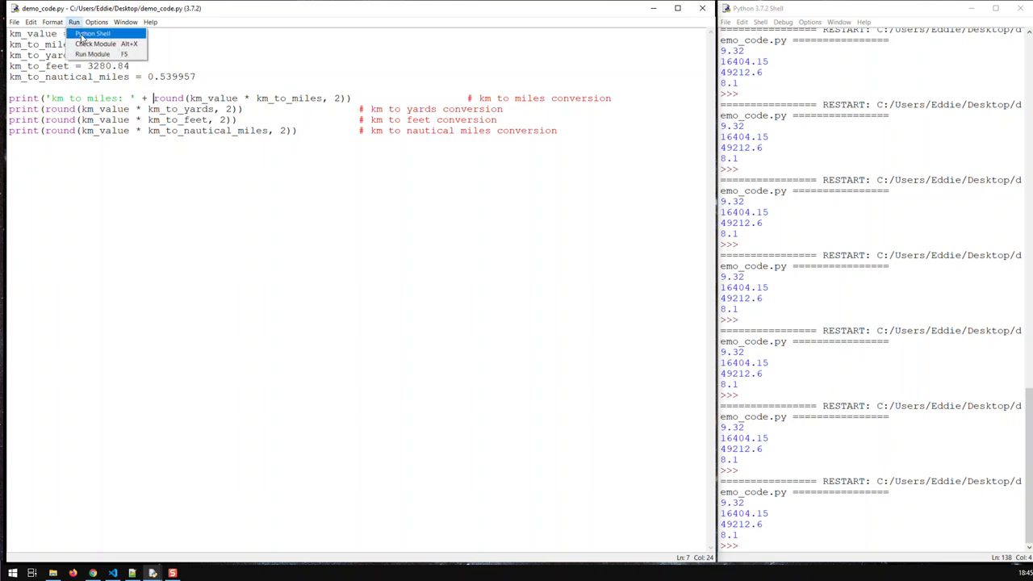
click(105, 43)
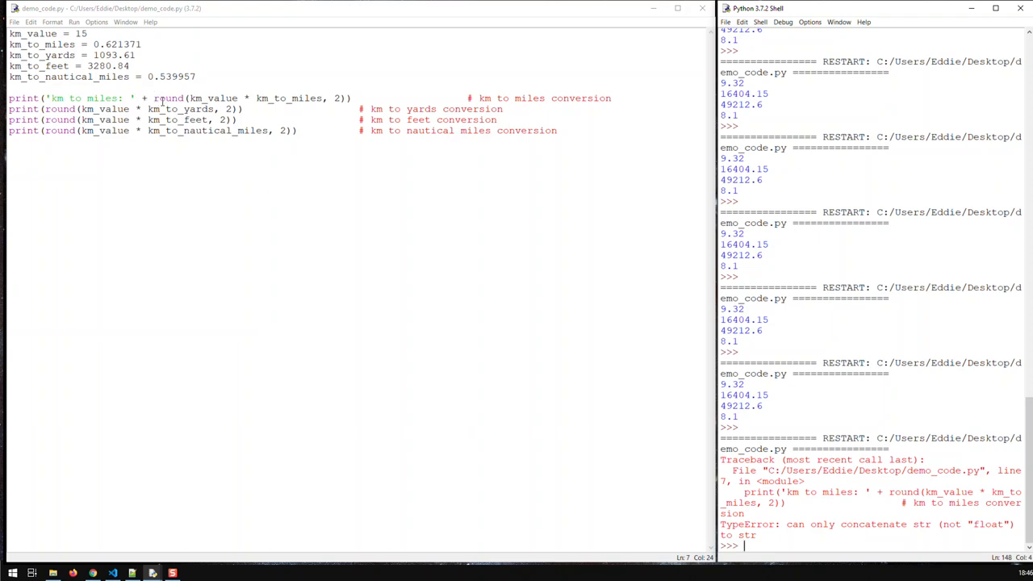
Wrap the rounded miles value in str() so the output reads 'km to miles: 9.32'.
drag(153, 97, 329, 98)
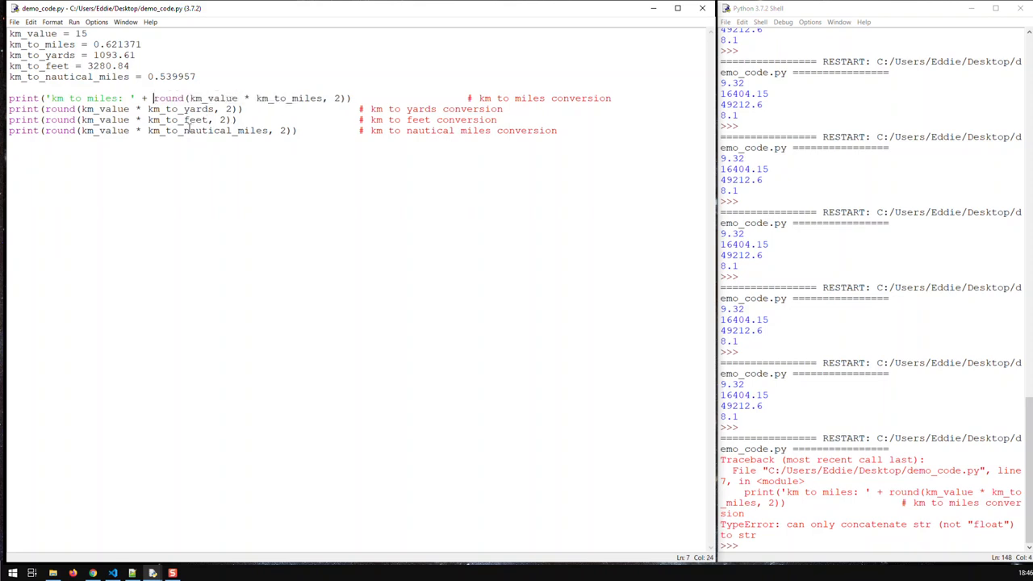
text(str()
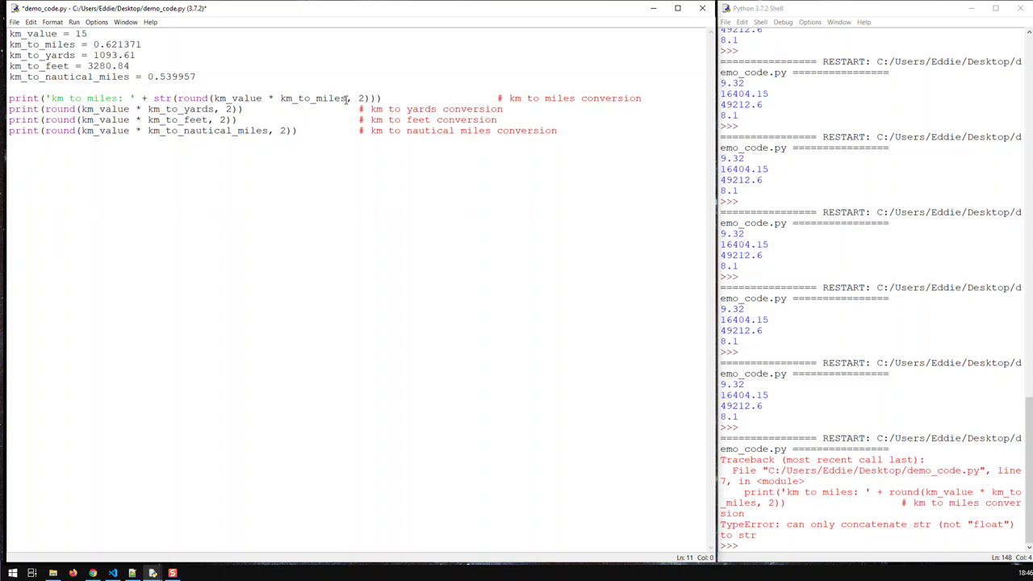
drag(215, 98, 347, 98)
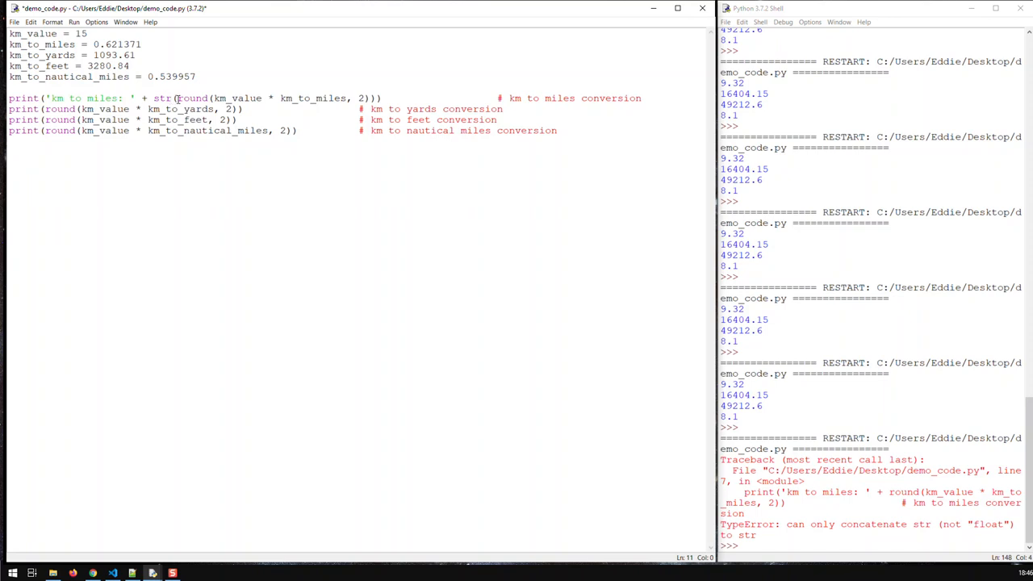
drag(176, 98, 369, 98)
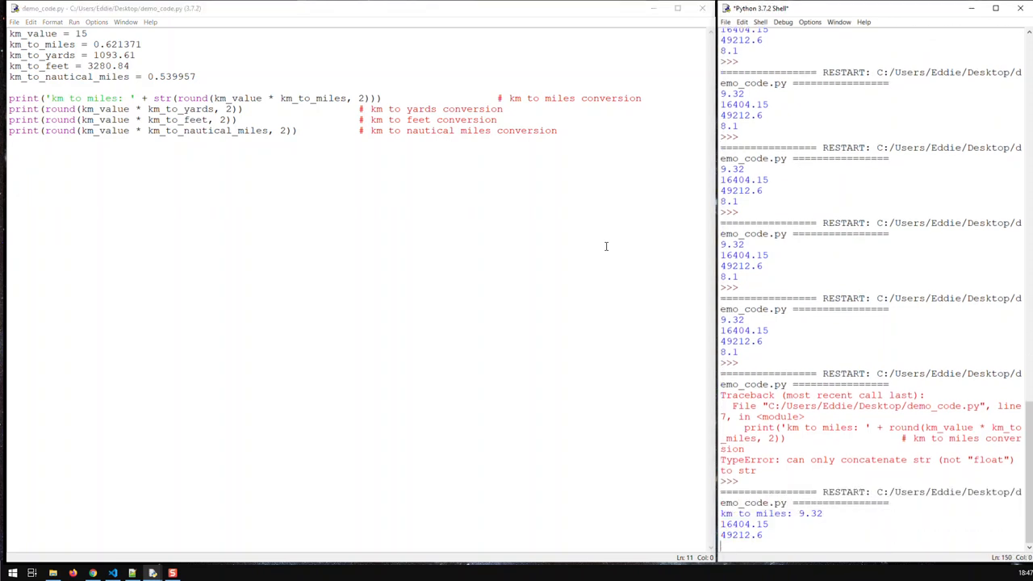
Rerun the script with labels on the yards, feet and nautical miles outputs.
scroll(down, 3)
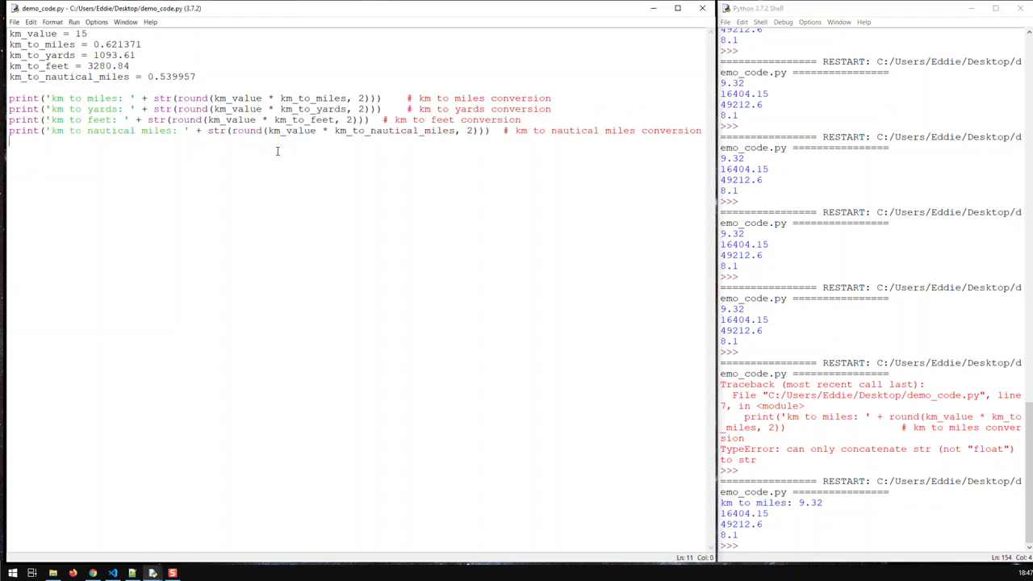
key(F5)
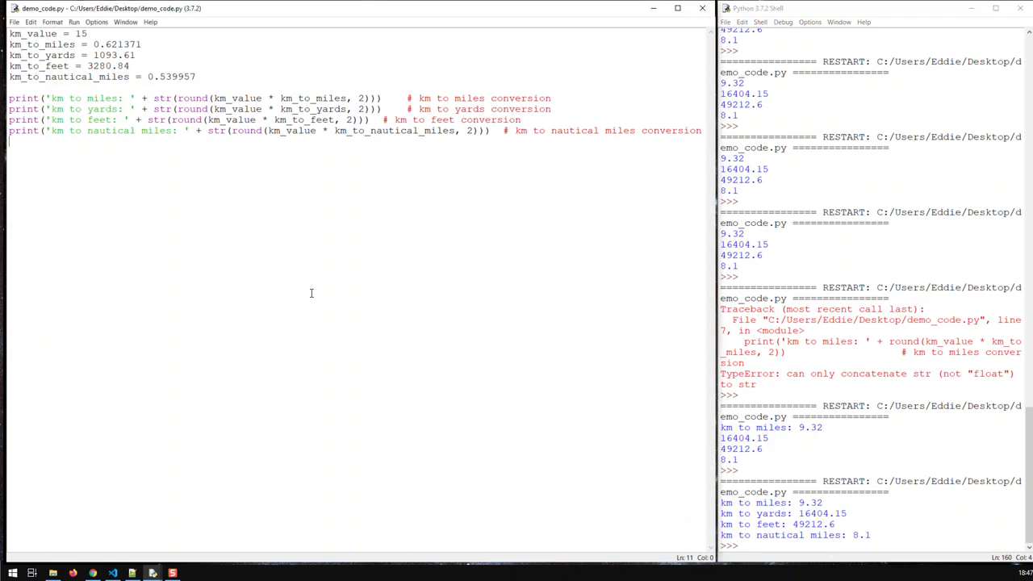
mouse_move(450, 97)
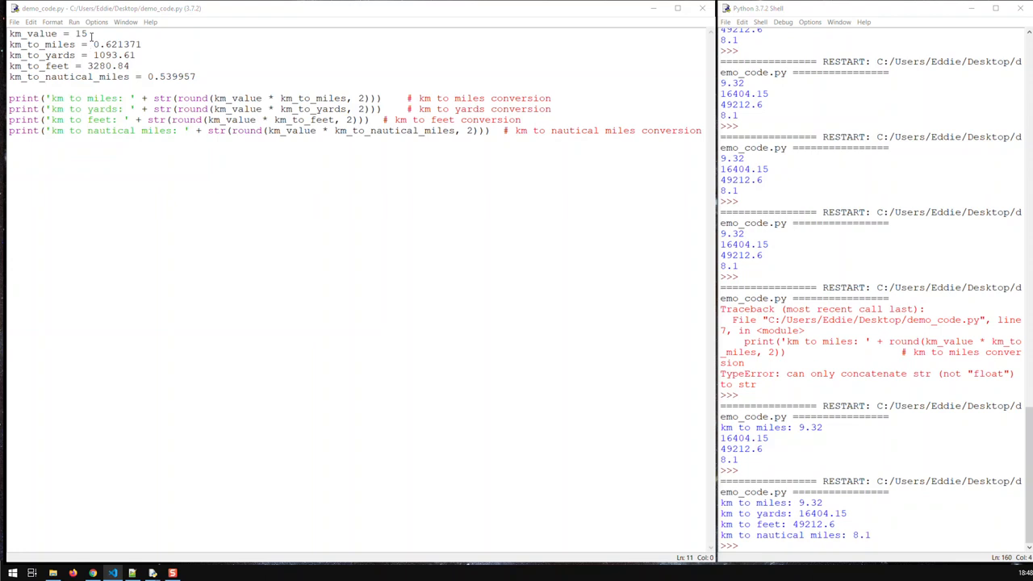
Highlight the km_value of 15 at the top of the script.
double_click(81, 35)
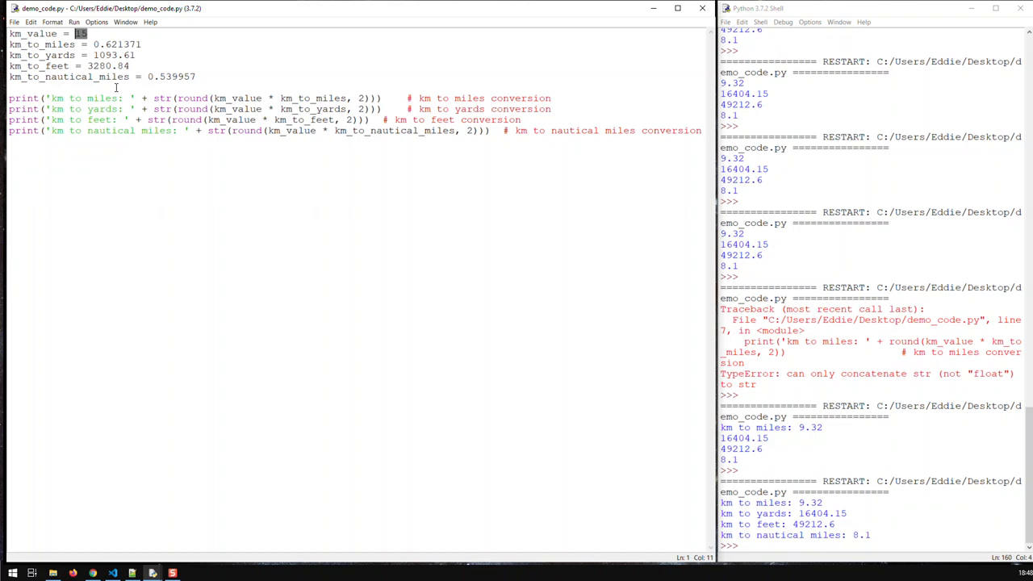
mouse_move(306, 196)
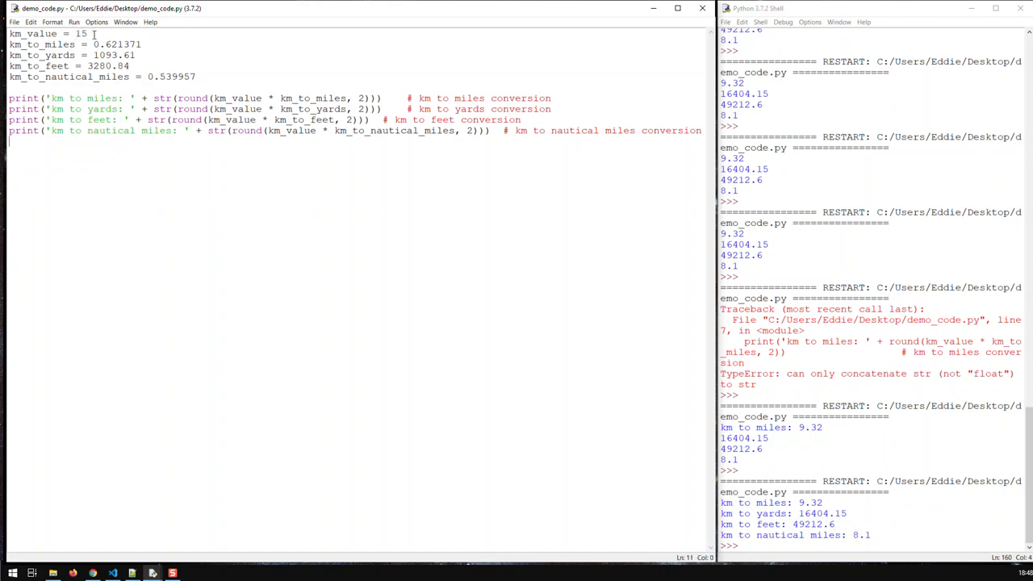
double_click(82, 35)
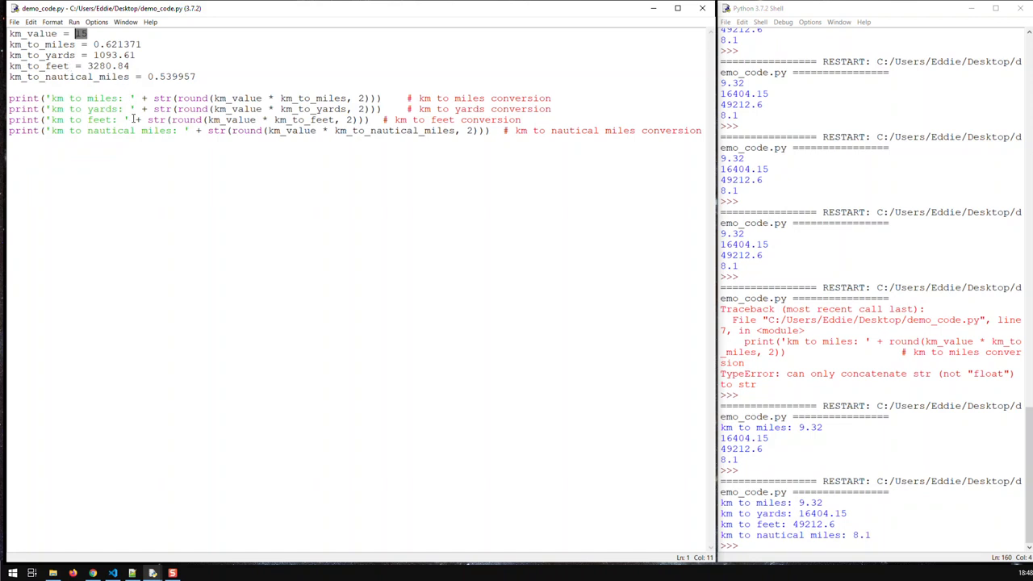
mouse_move(770, 502)
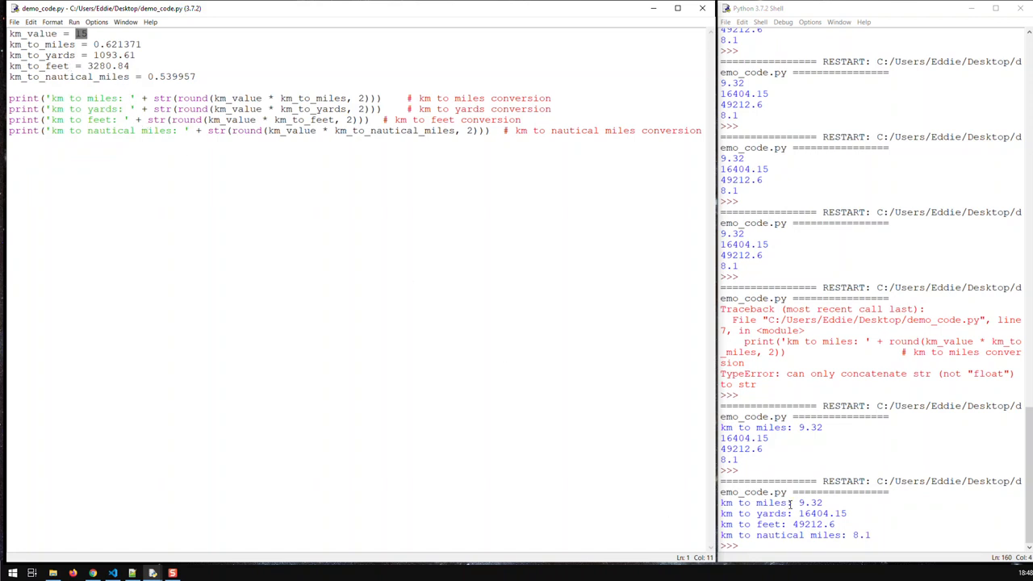
mouse_move(799, 525)
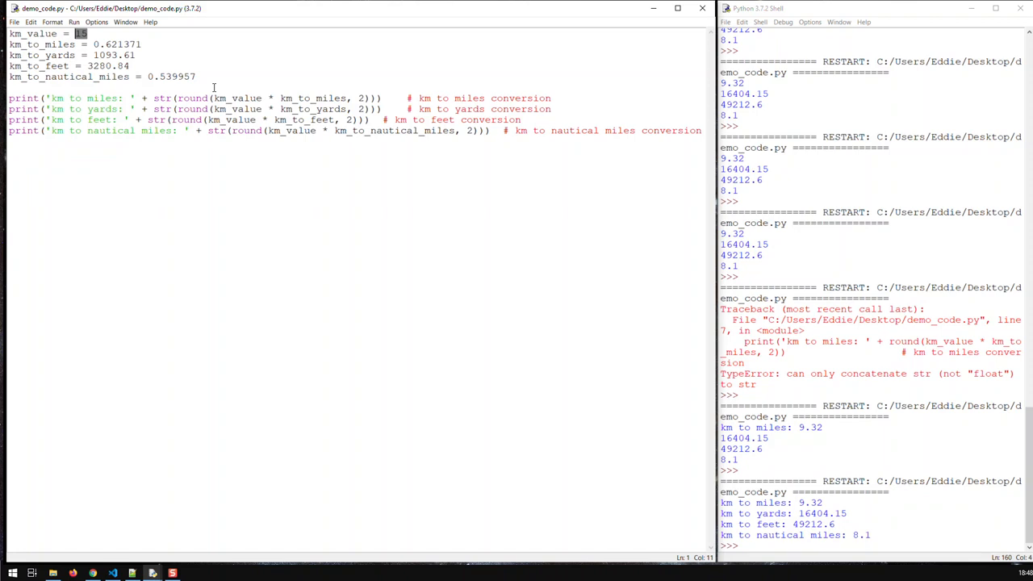
mouse_move(31, 34)
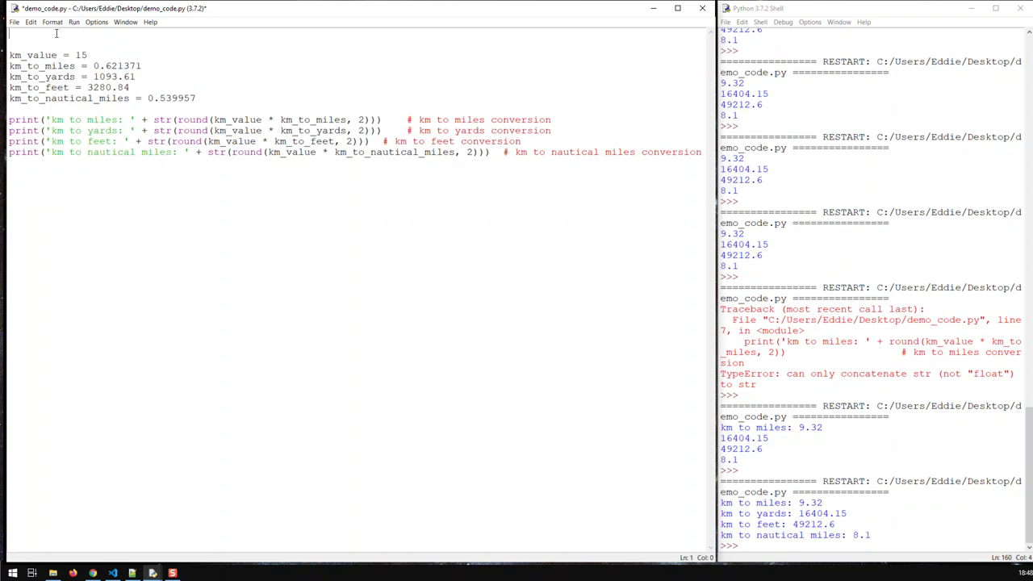
Add km_input = input('please enter km value: ') at the top of the script.
text(k)
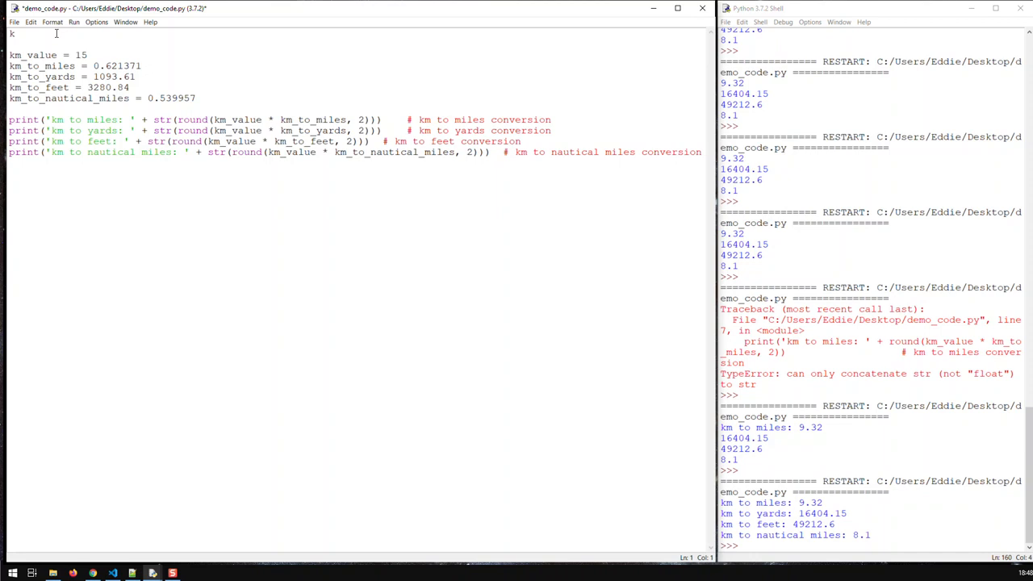
text(m_input =)
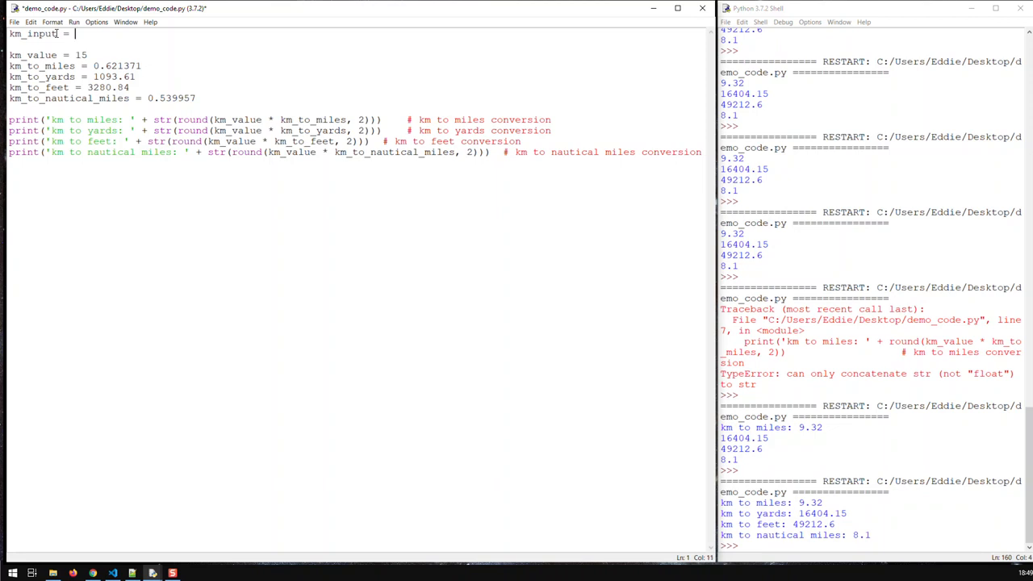
text(input)
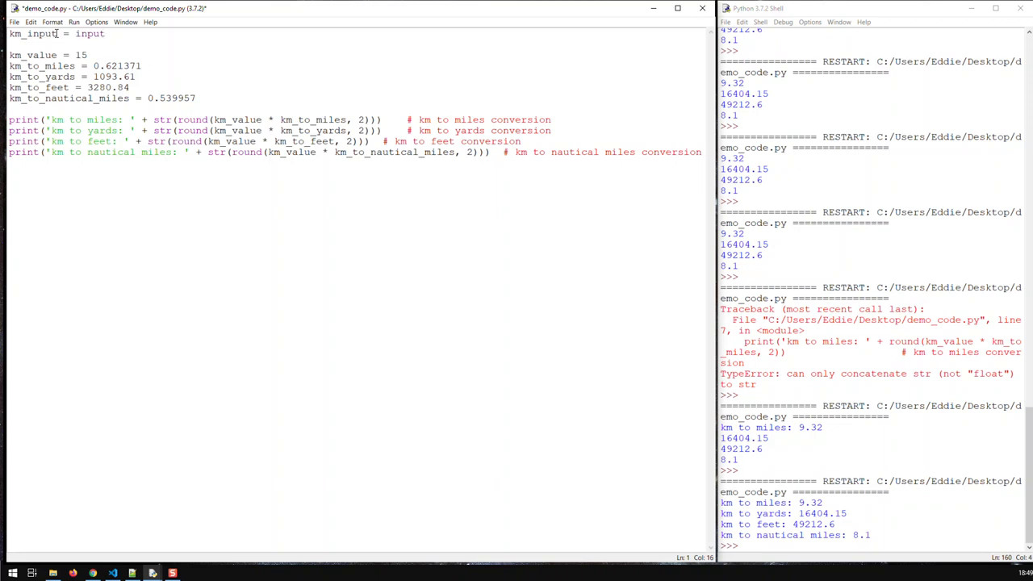
text(())
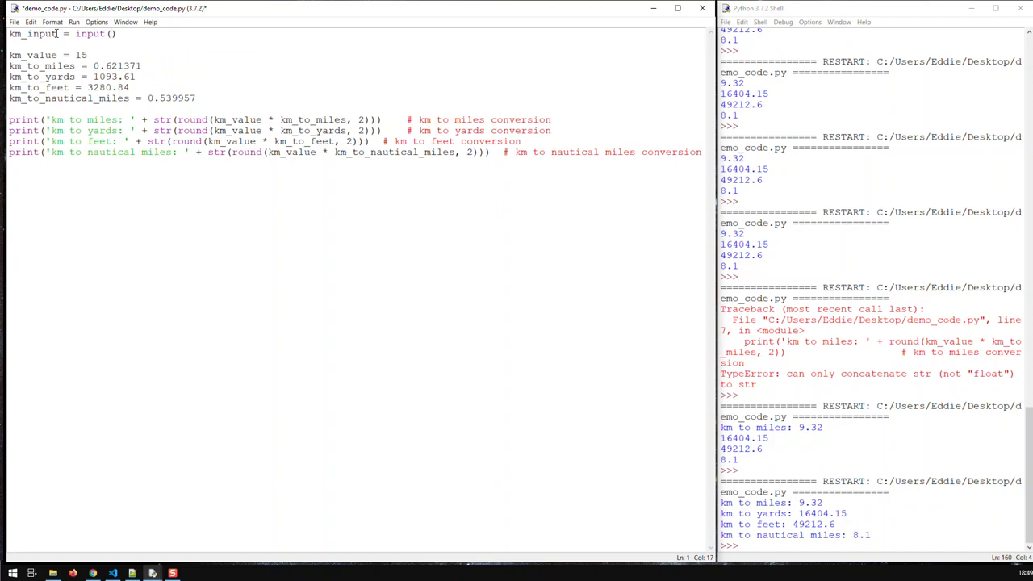
text(')
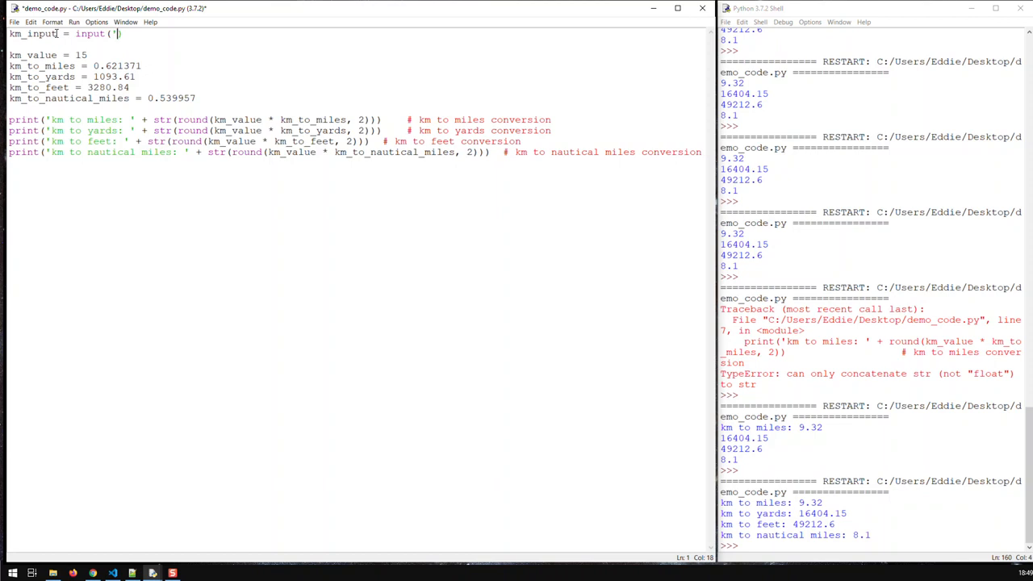
text(please ent)
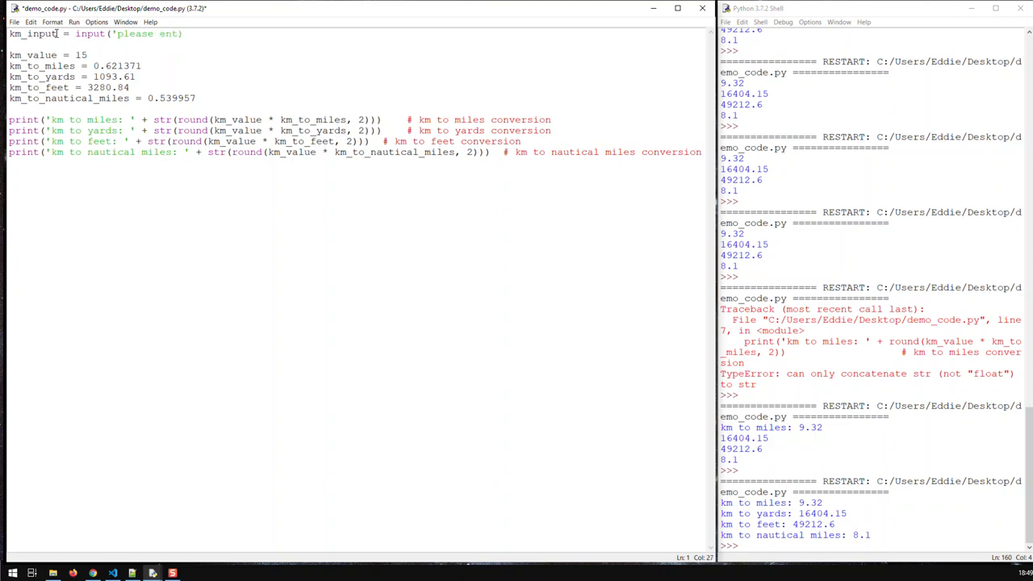
text(er km value:)
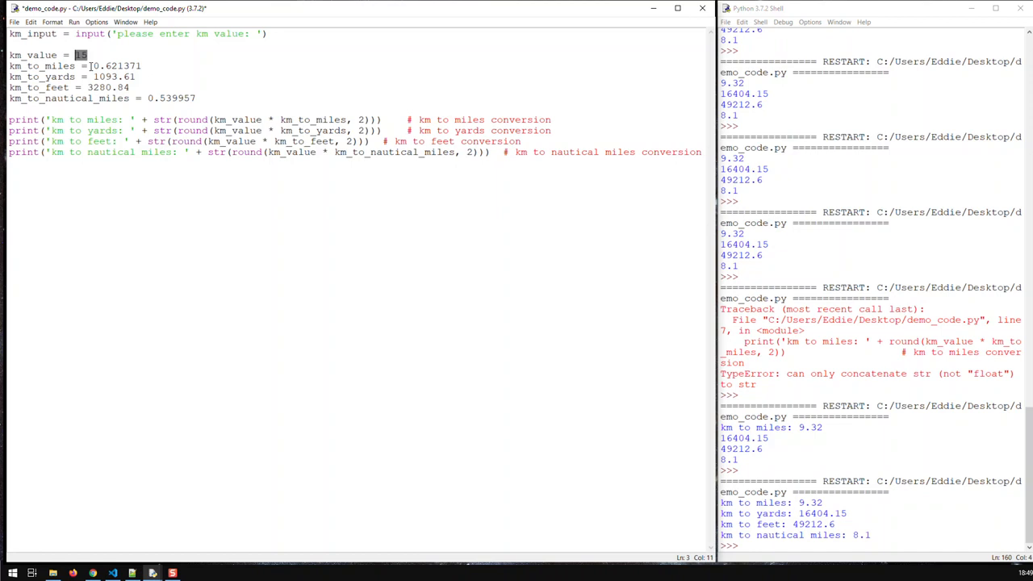
Assign km_value from km_input instead of 15.
text(km_input)
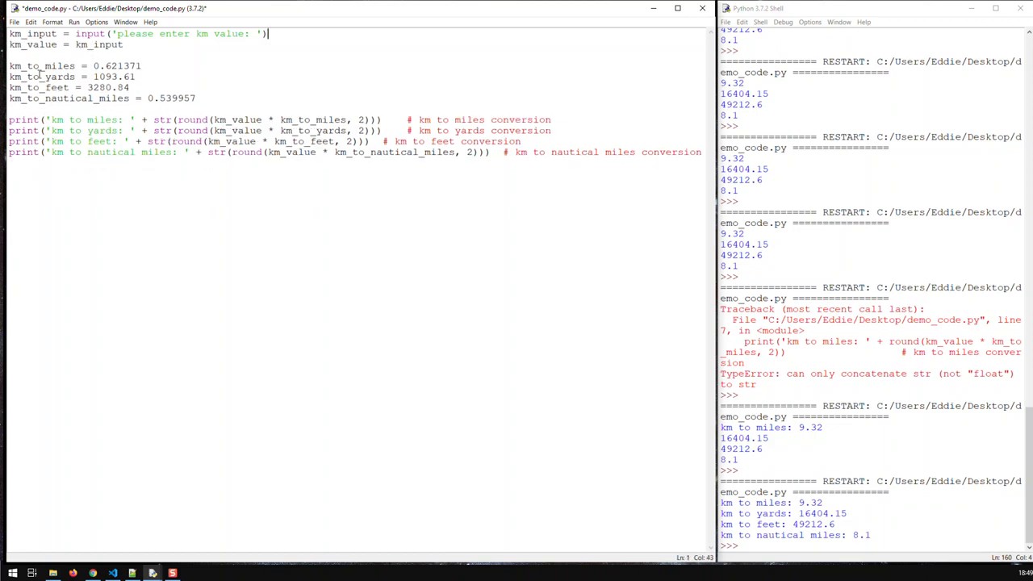
mouse_move(116, 46)
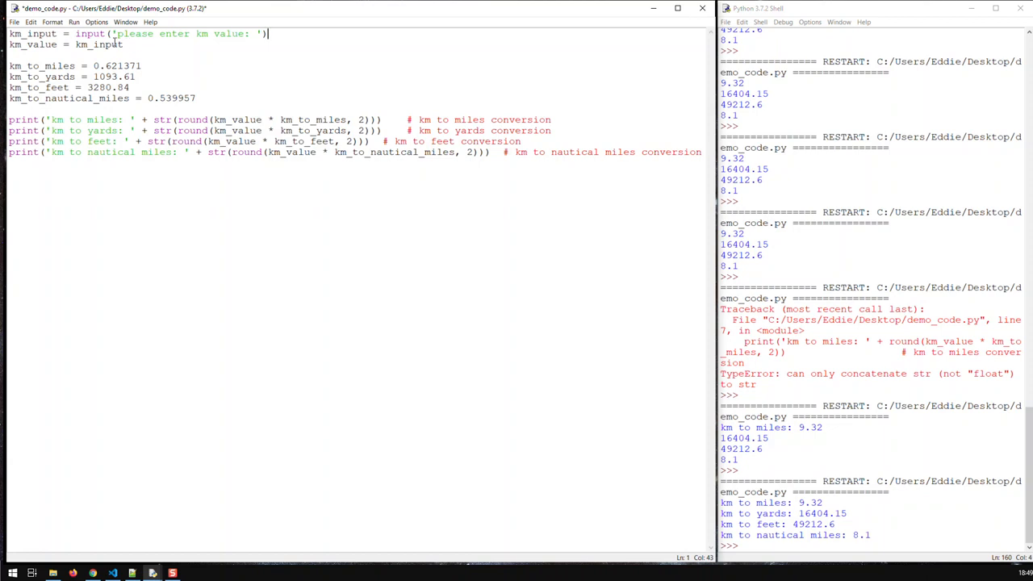
double_click(91, 34)
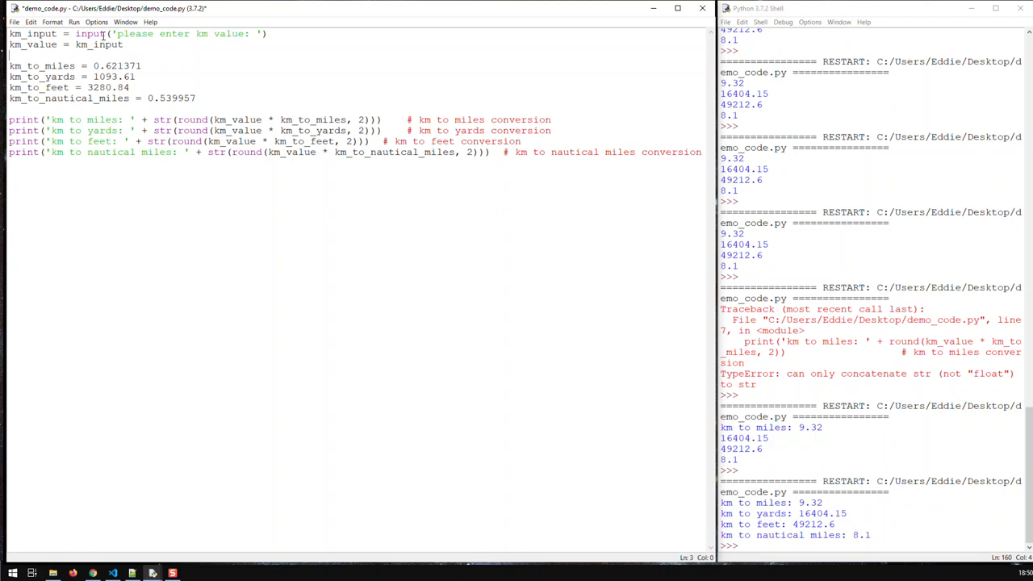
double_click(87, 34)
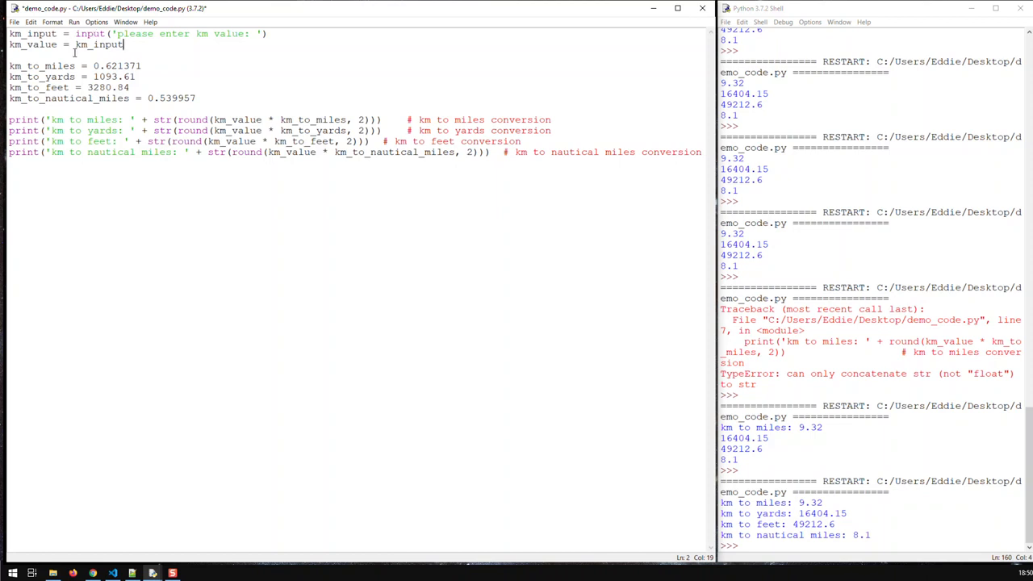
double_click(97, 44)
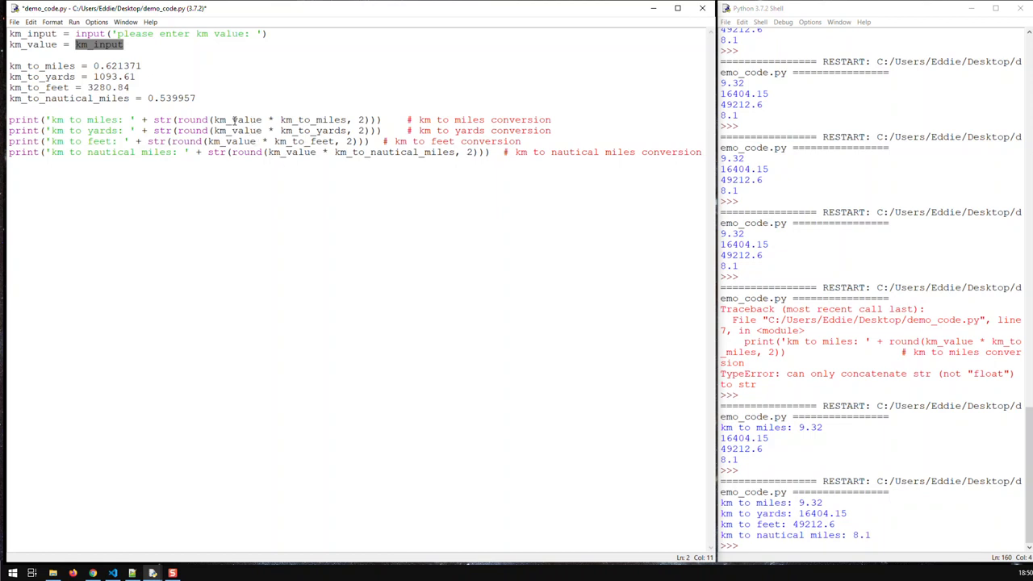
mouse_move(203, 68)
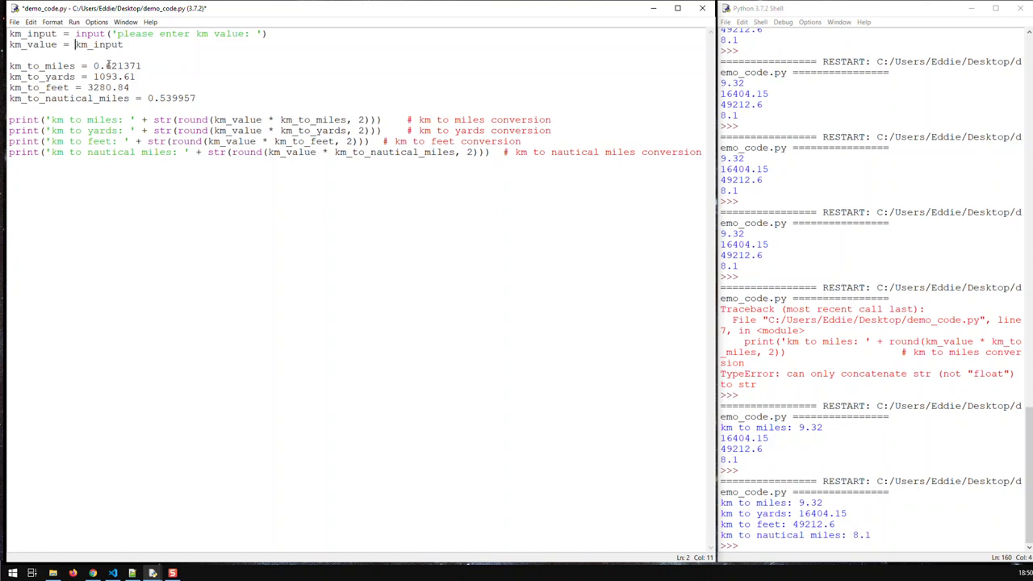
Convert km_input with float() instead of int(), then save the script.
text(int()
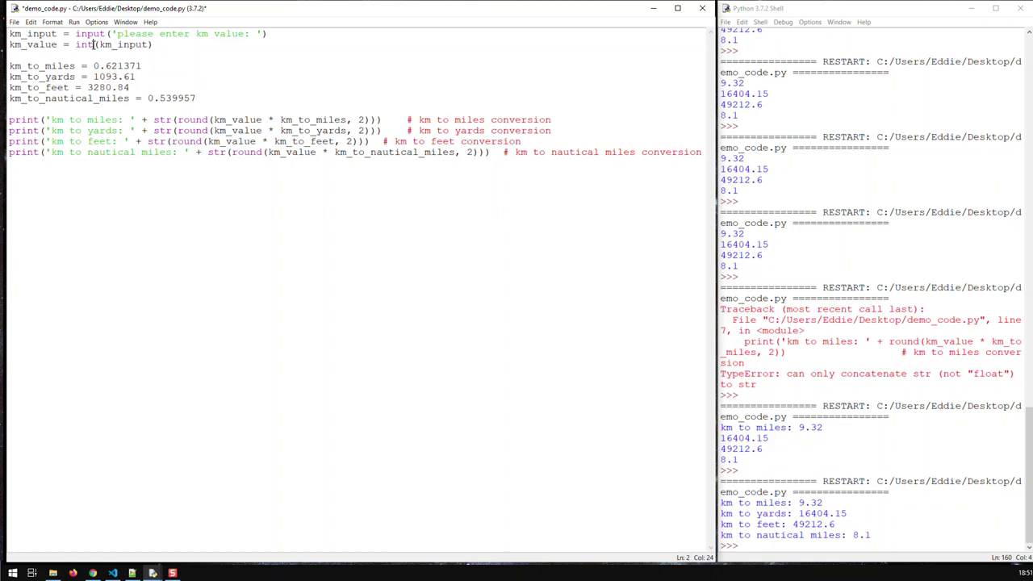
double_click(84, 44)
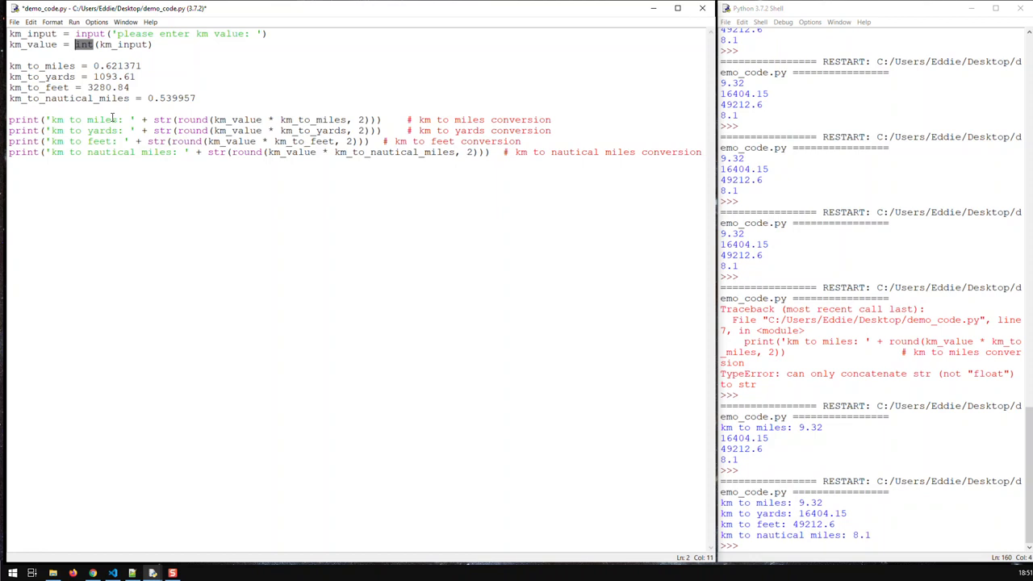
text(float)
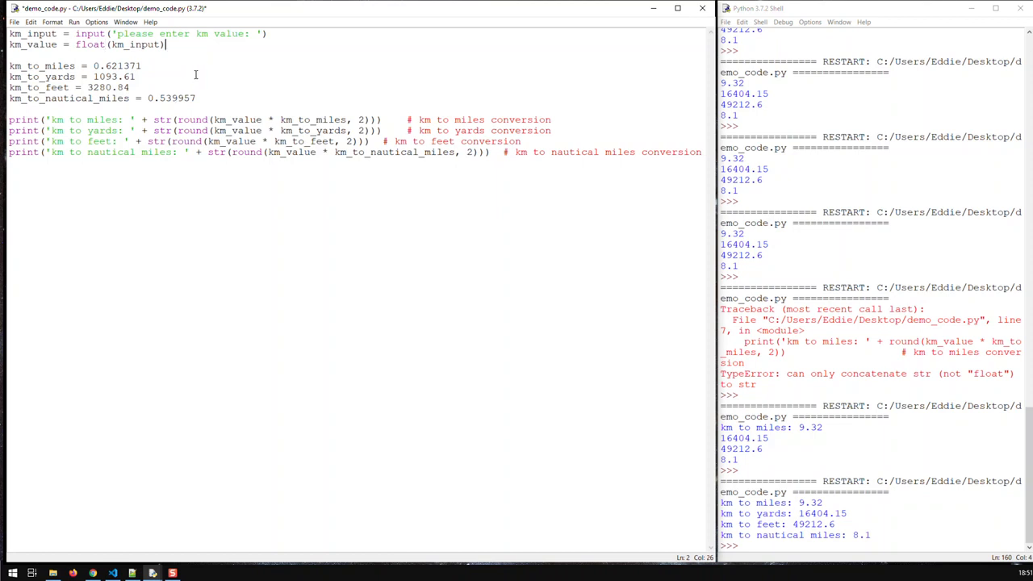
key(ctrl+s)
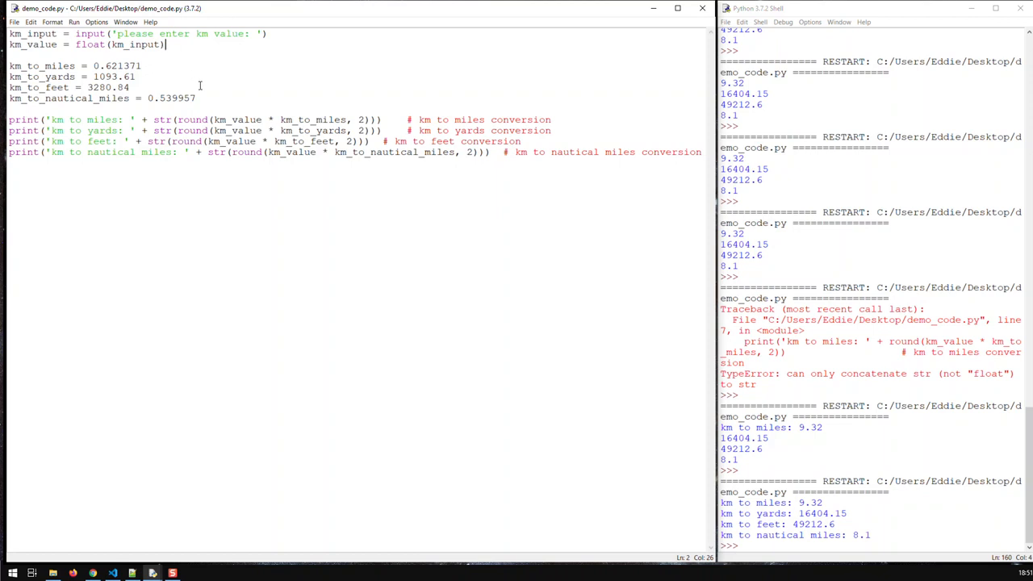
mouse_move(270, 211)
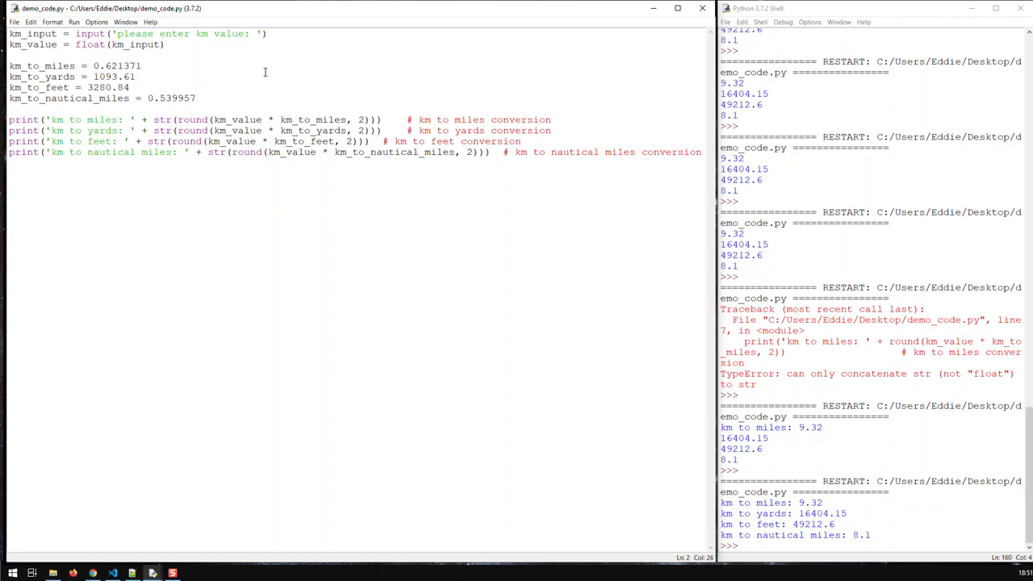
Run the converter with F5 and enter km values such as 27 and 36.
key(F5)
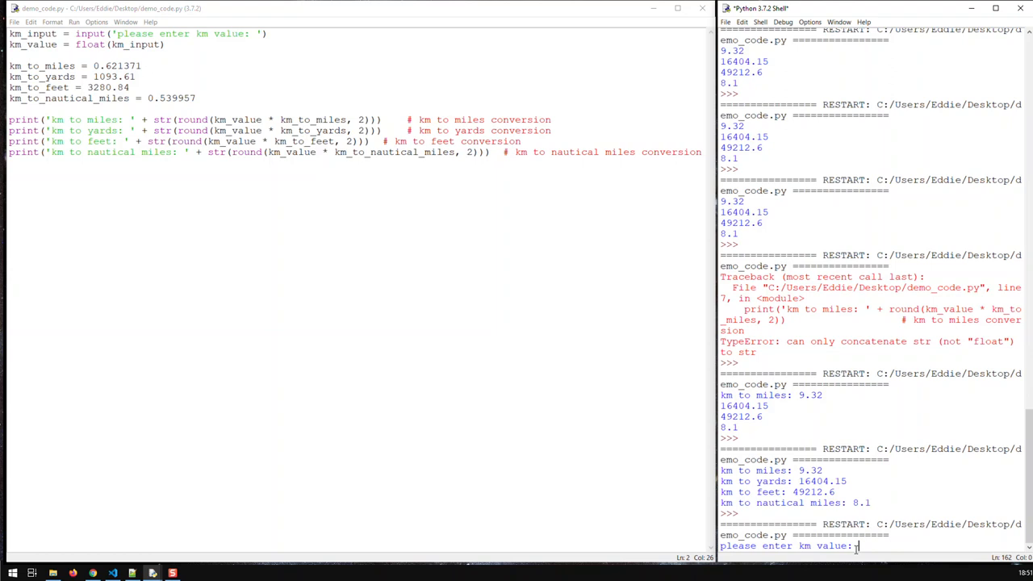
text(27)
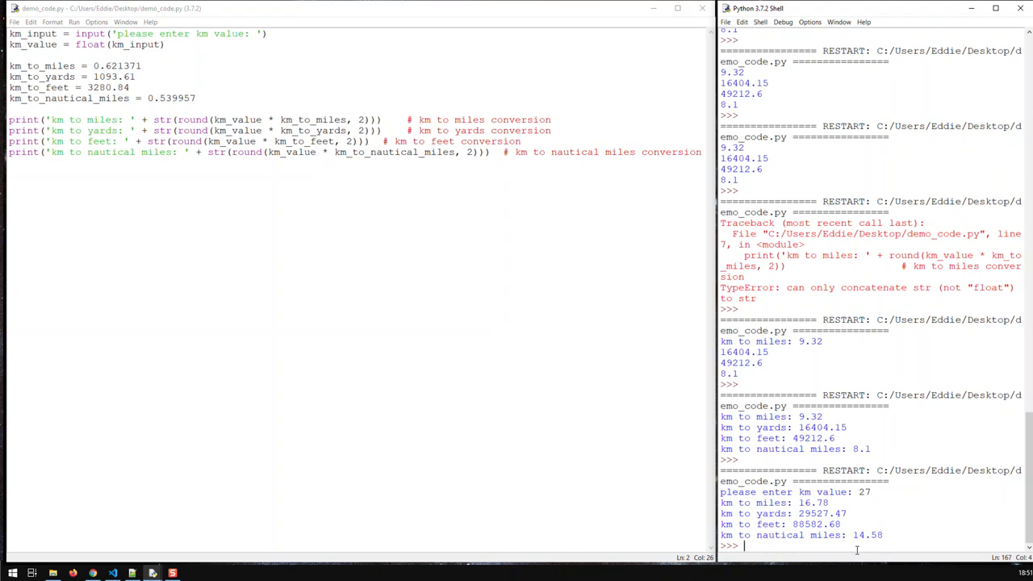
click(435, 421)
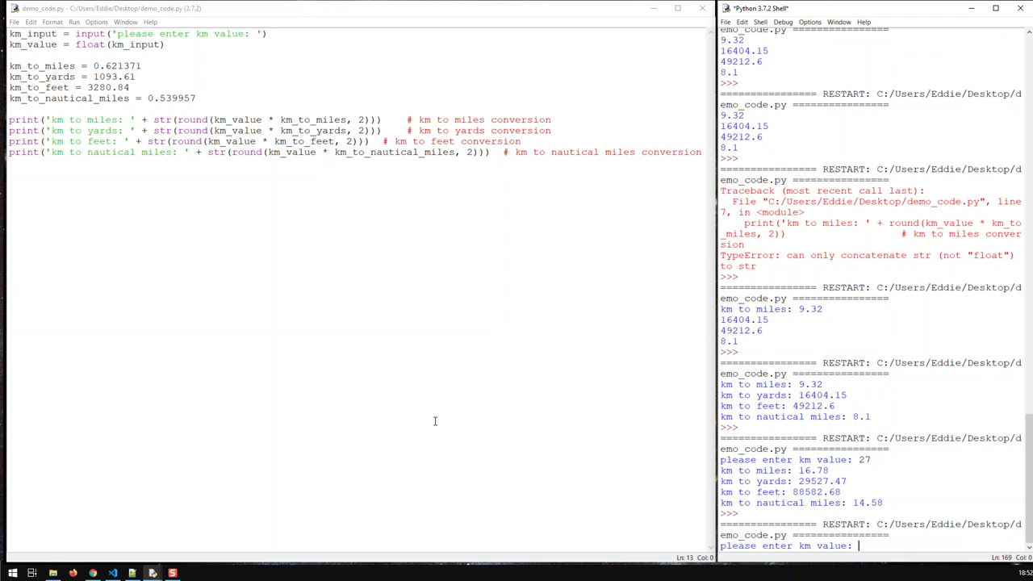
text(36)
text(15)
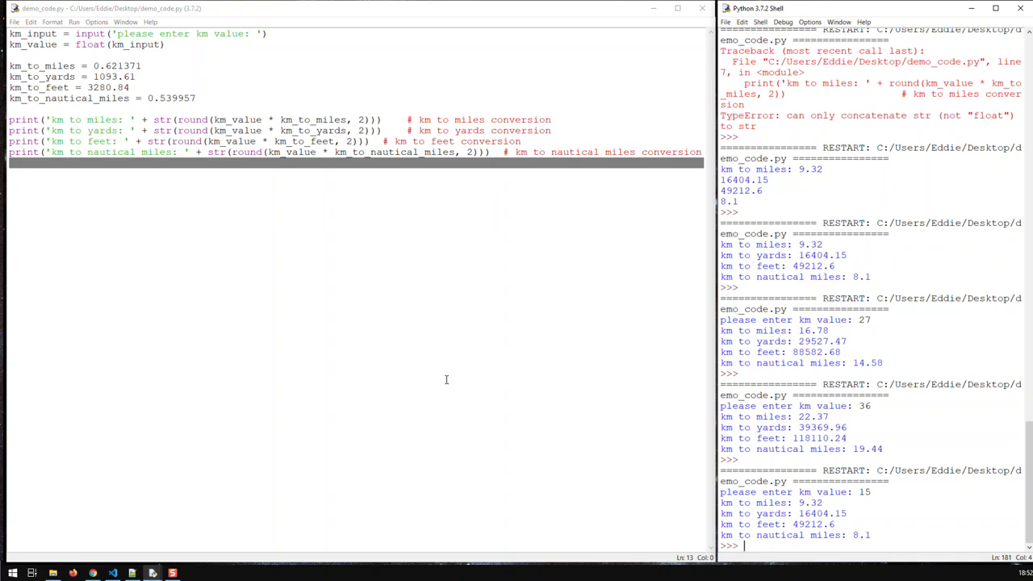
mouse_move(506, 459)
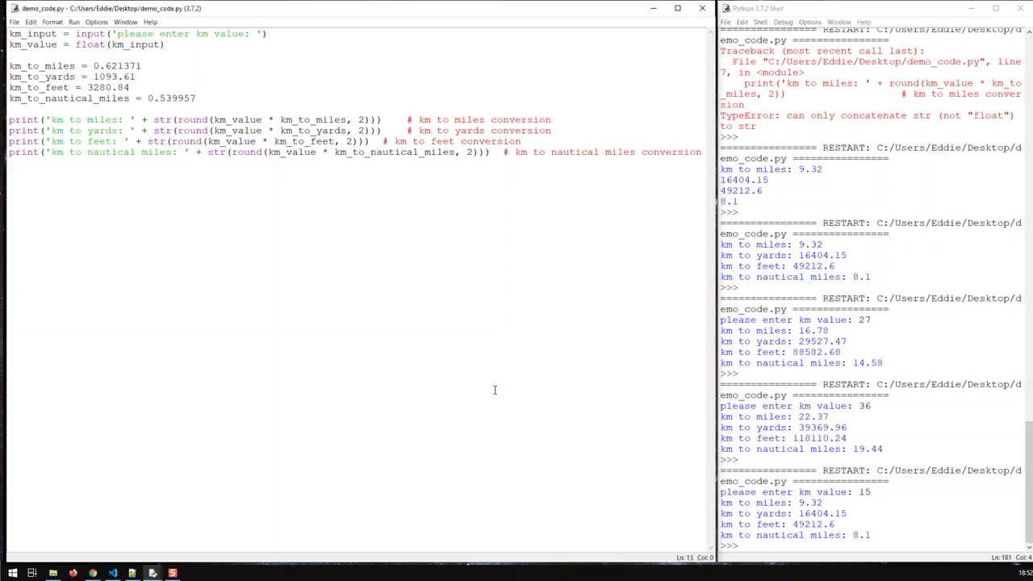
Rerun the module from the Run menu and enter 2.51 km.
click(75, 22)
text(23)
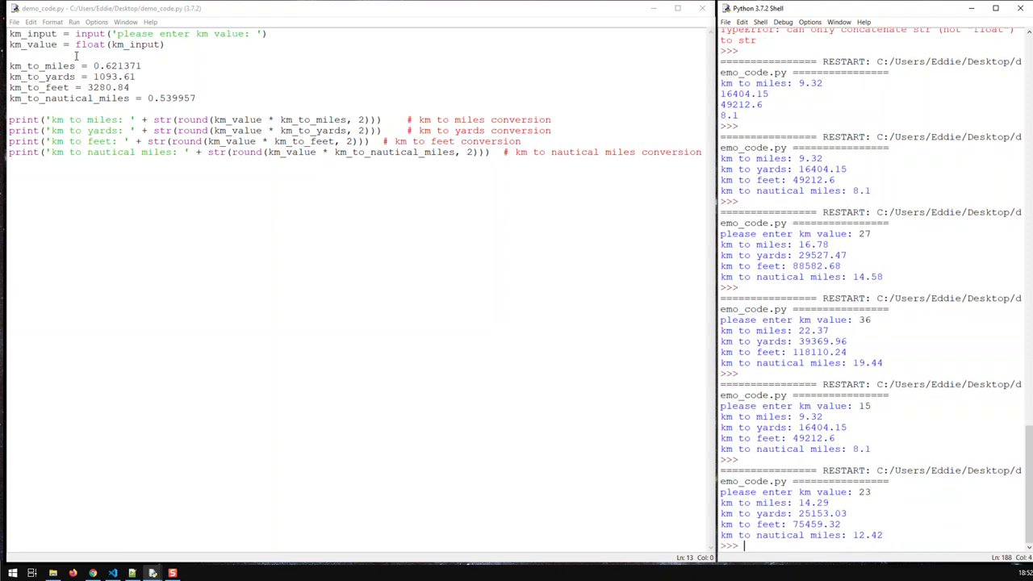
click(73, 22)
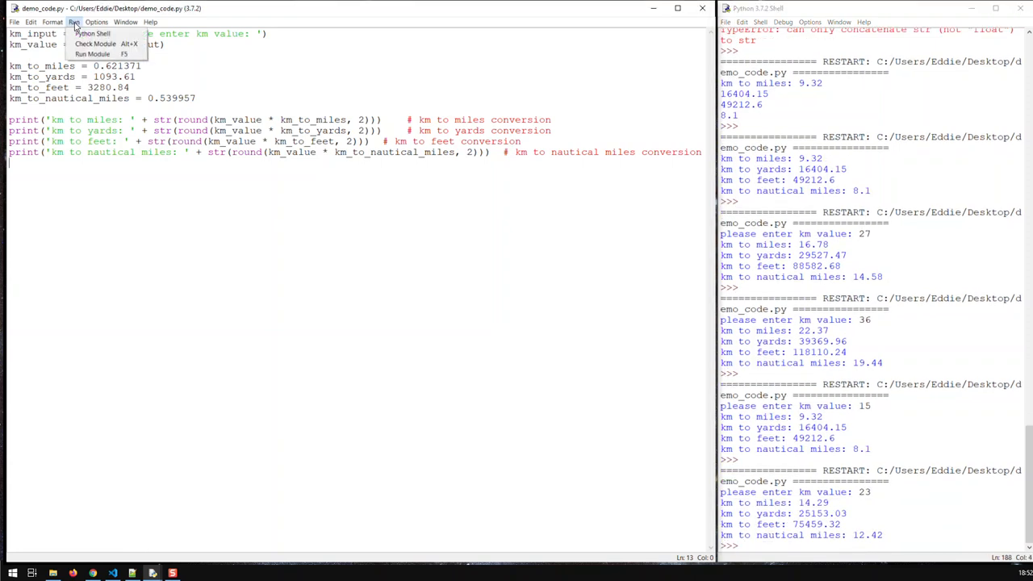
click(87, 54)
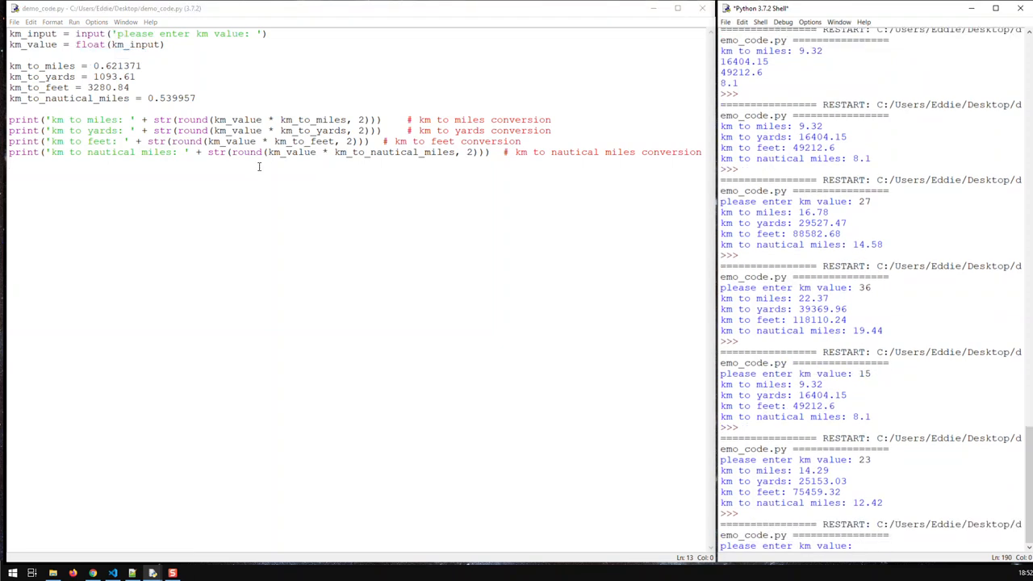
text(2.51)
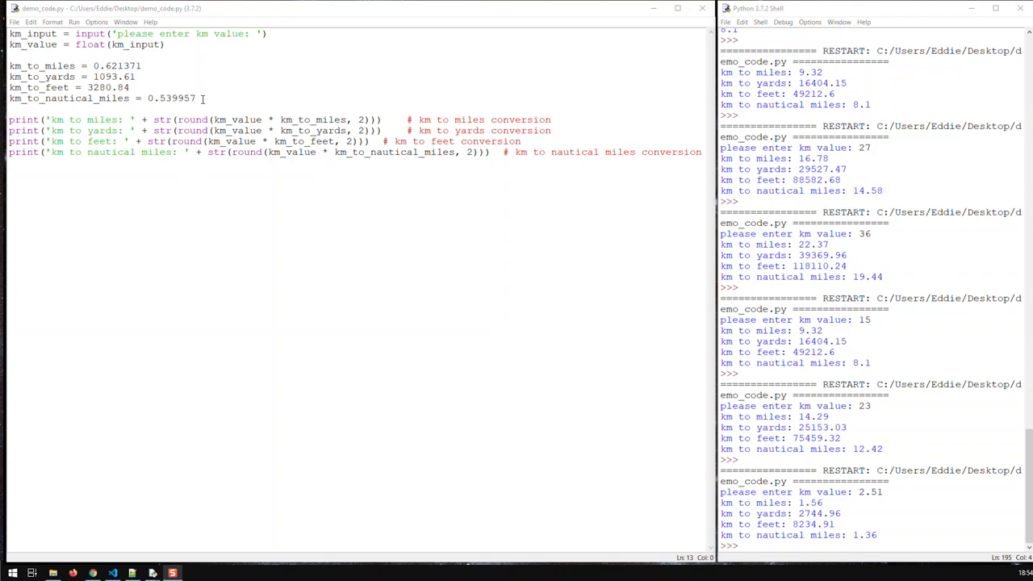
Put the cursor after the km_value line to add blank lines before the conversion factors.
drag(12, 75, 196, 98)
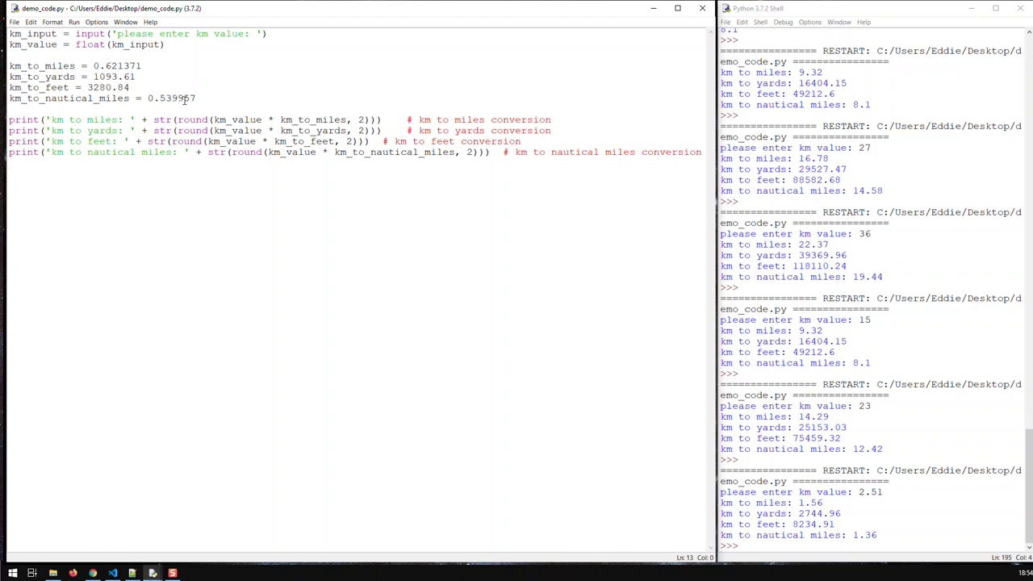
click(138, 87)
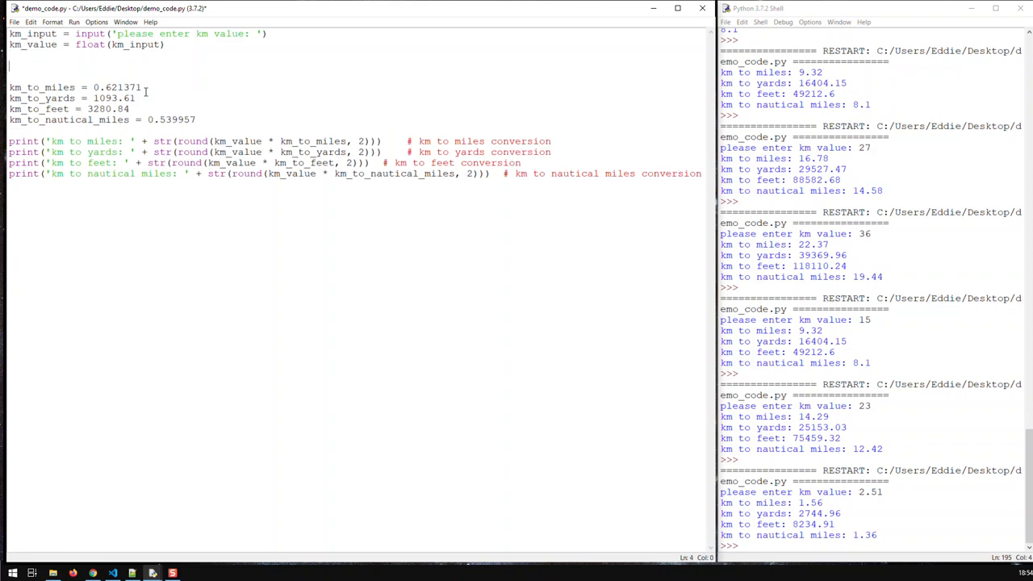
Create the conversion_factors list [12, 'avc', 23.09].
text(c)
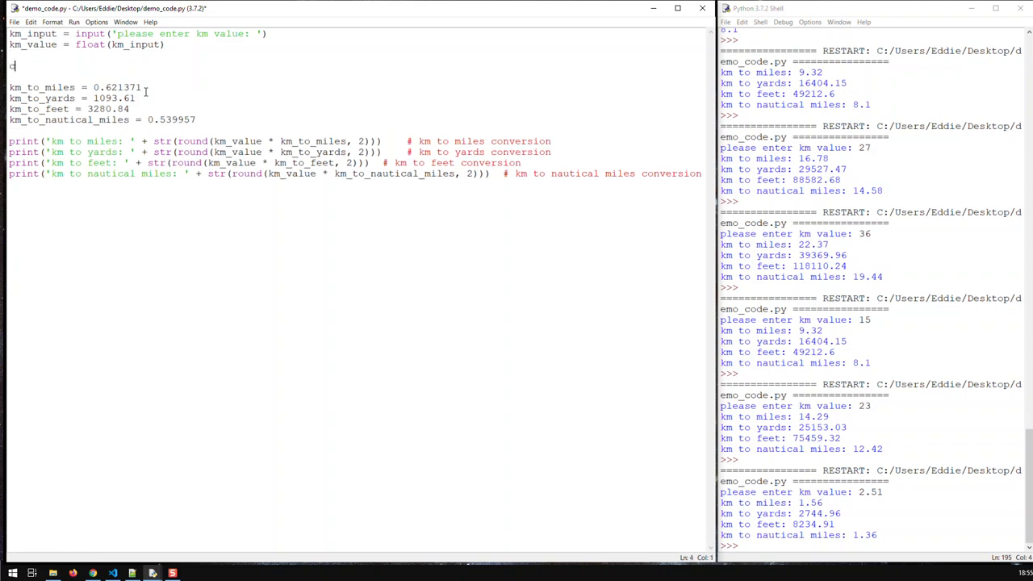
text(onversio)
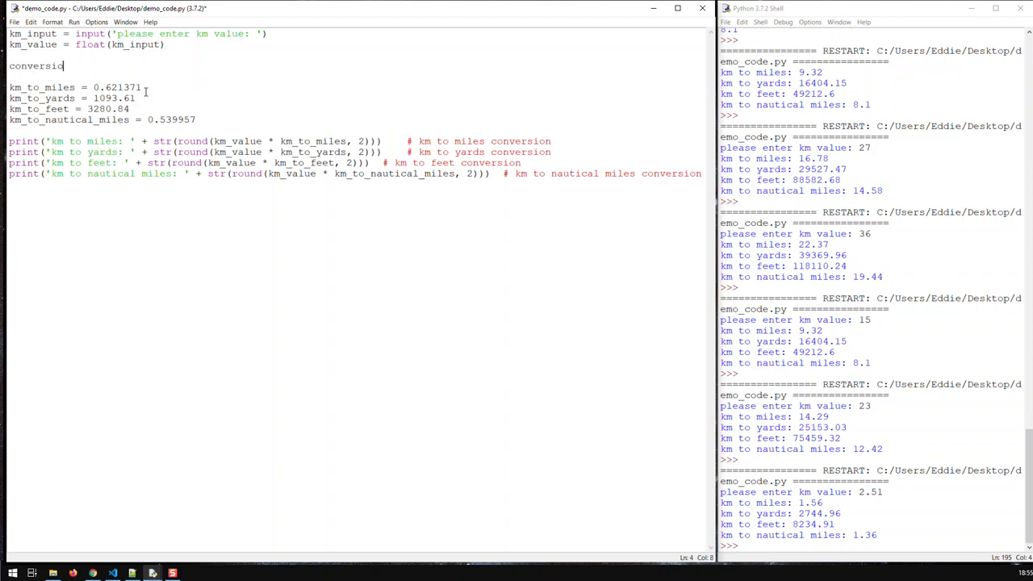
text(n_factors =)
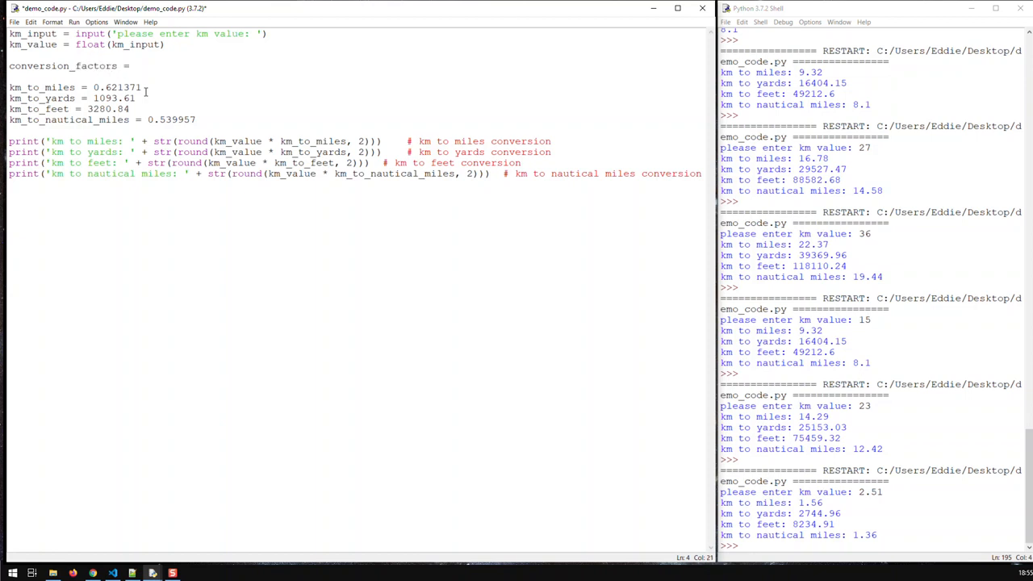
text([])
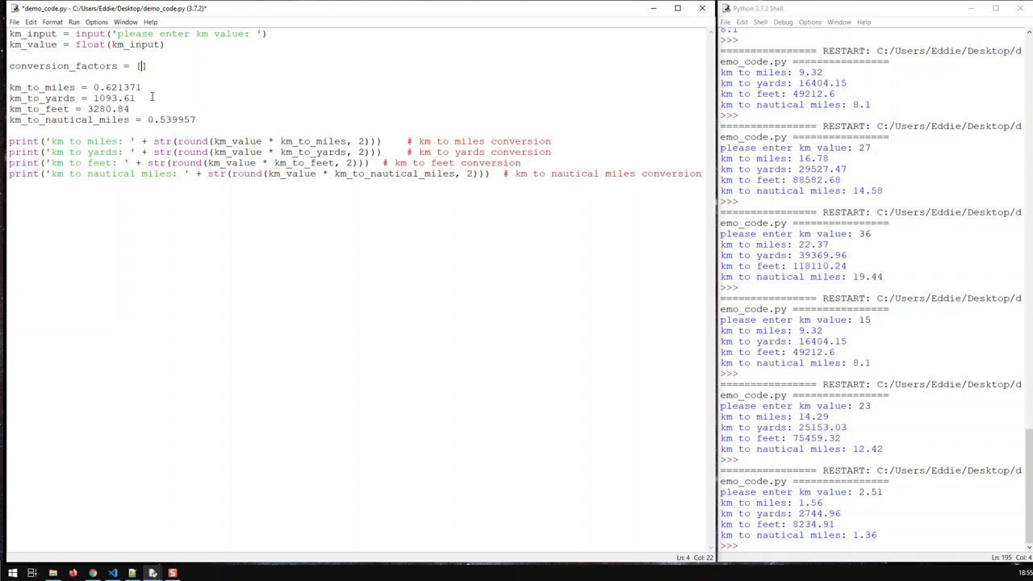
text(12; 'avc',)
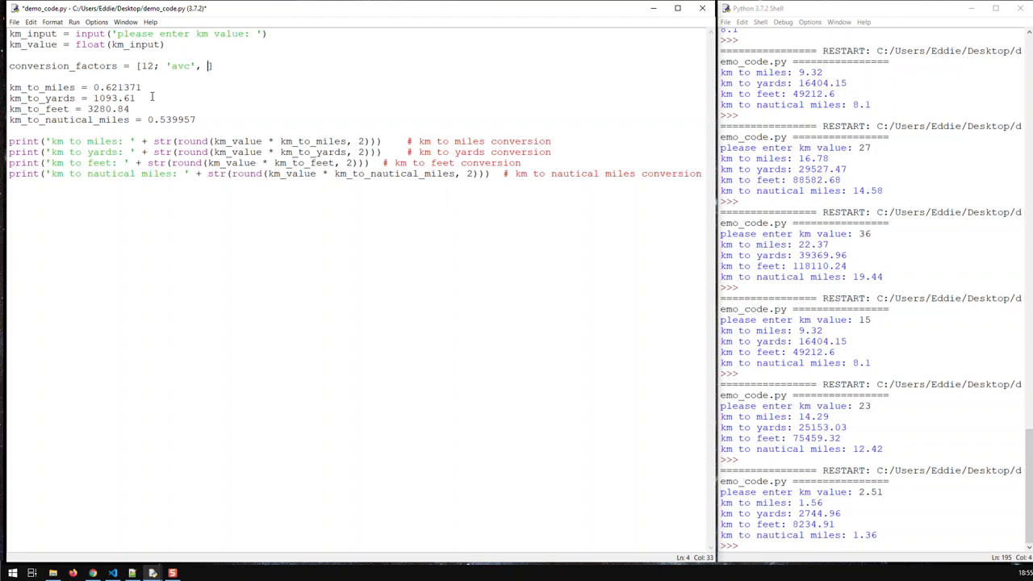
text(23)
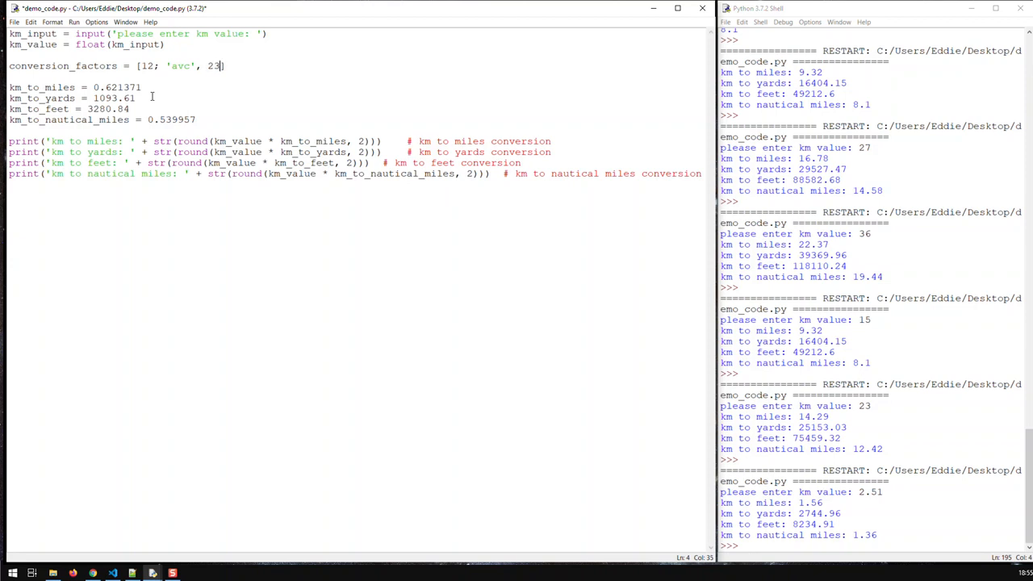
text(.09)
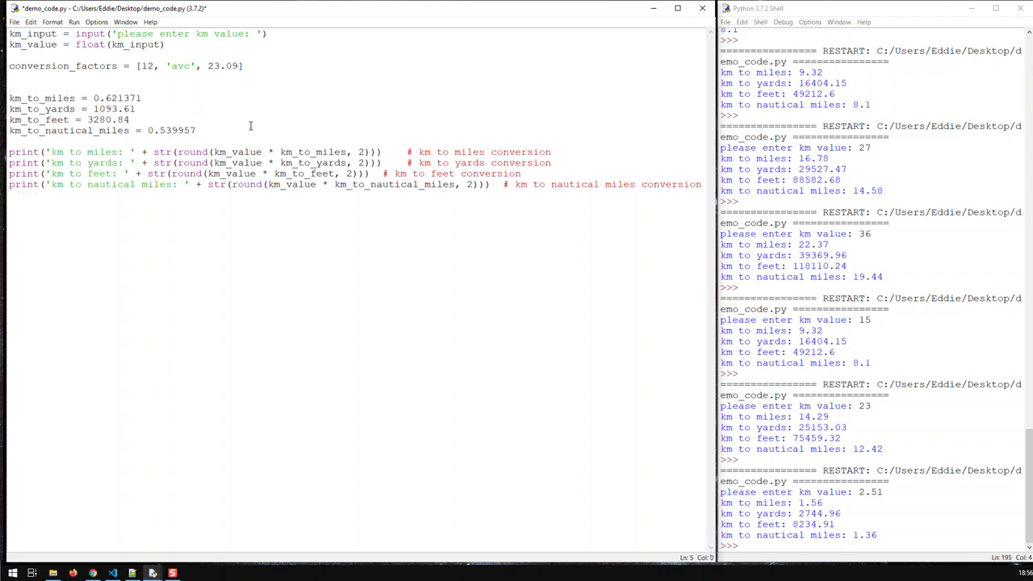
Add print(conversion_factors[0]) below the list and rerun the script.
text(prin)
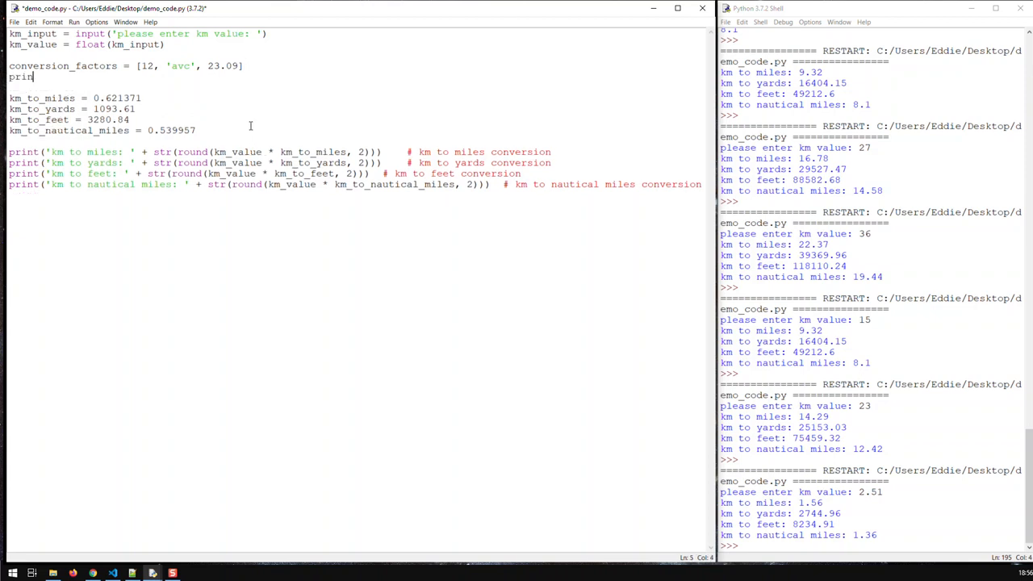
text(t)
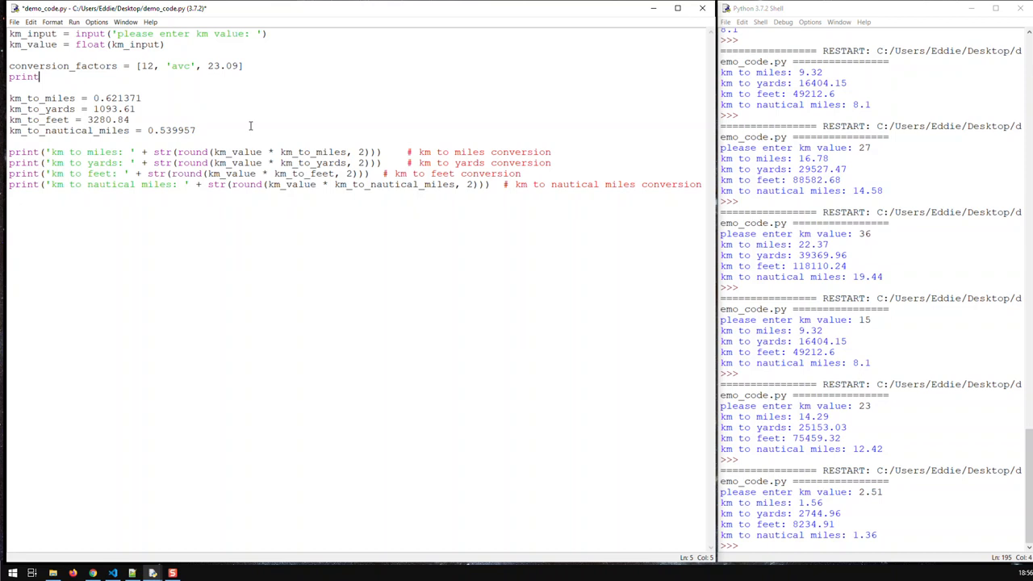
text(()
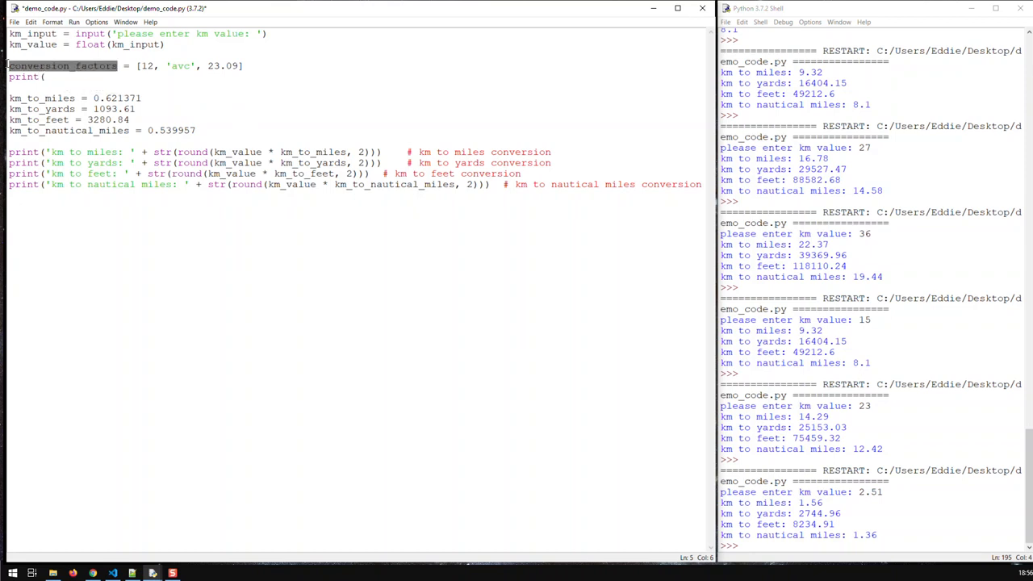
click(80, 78)
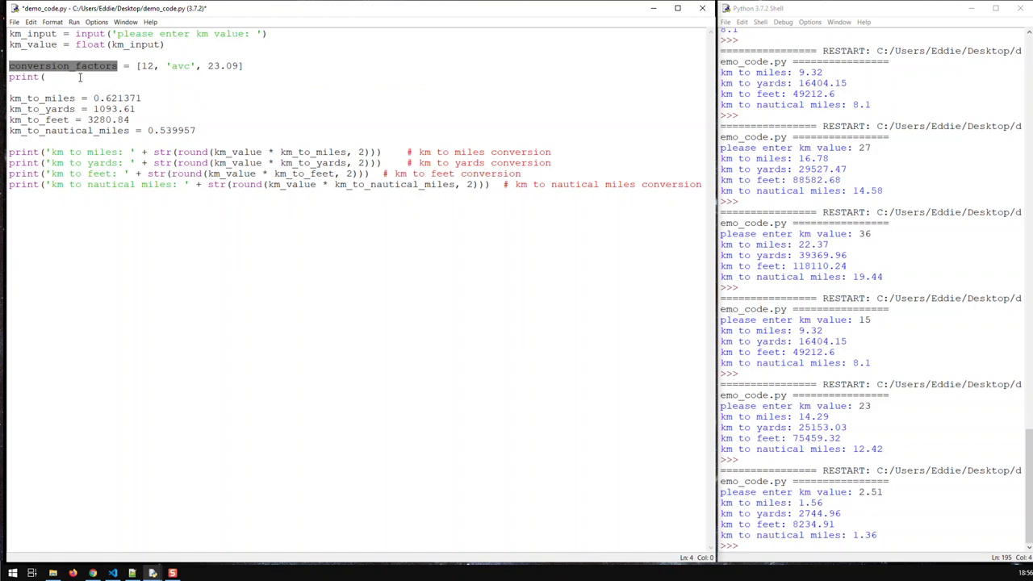
text(conversion_factors)
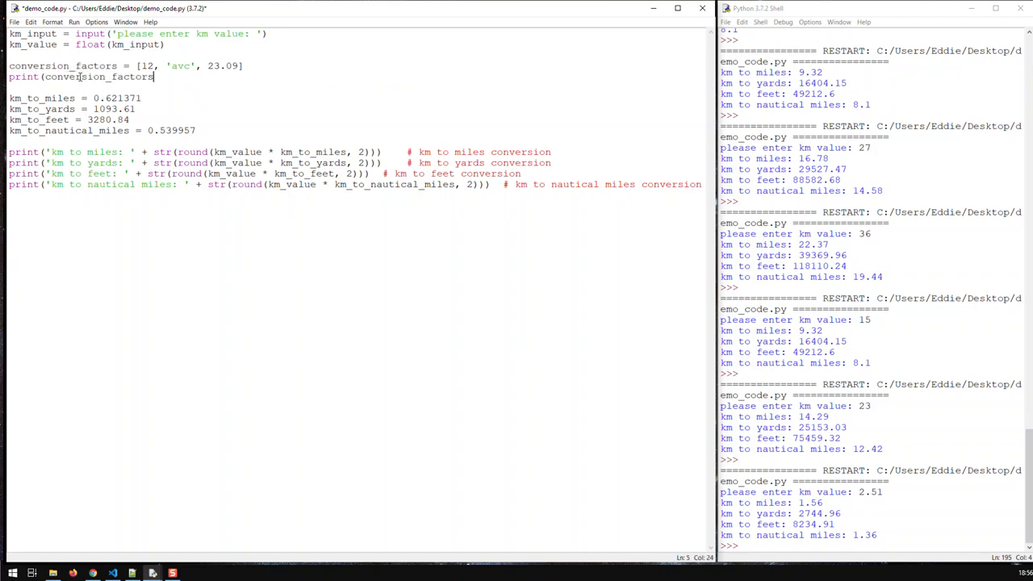
text([)
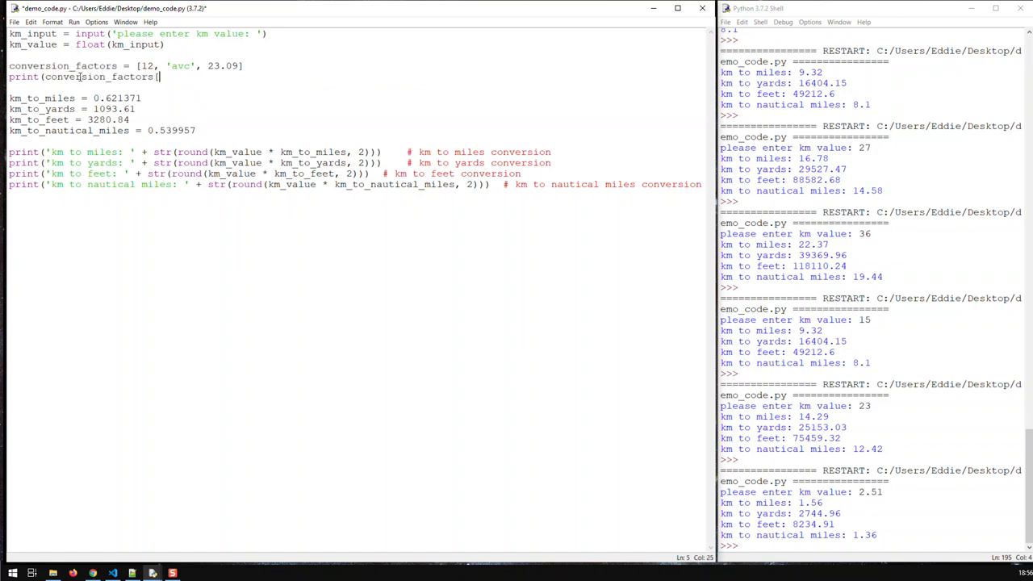
mouse_move(129, 120)
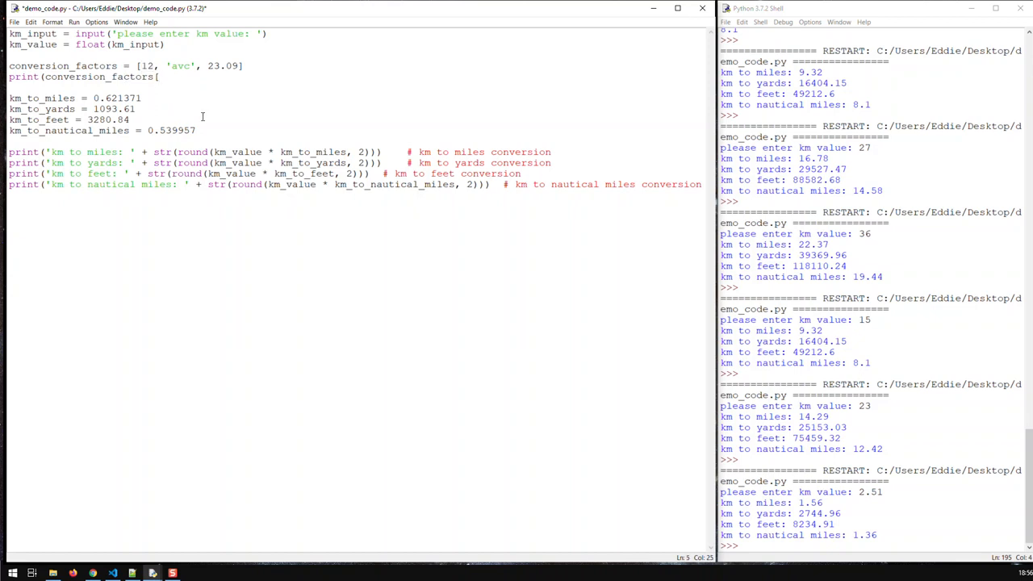
text(0]))
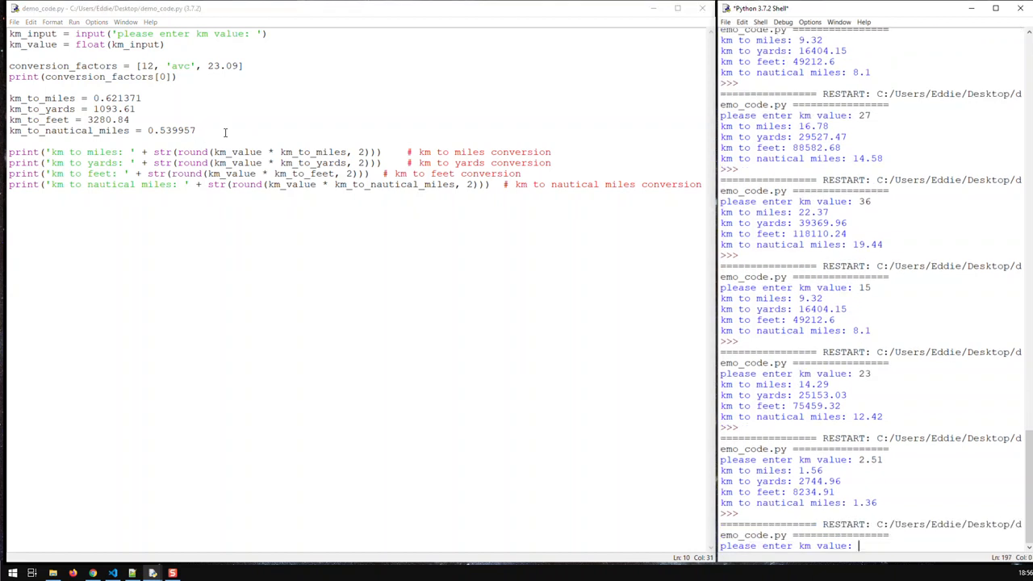
Enter 15 to print 12, then change the index to 2 and confirm it prints 23.09.
text(15)
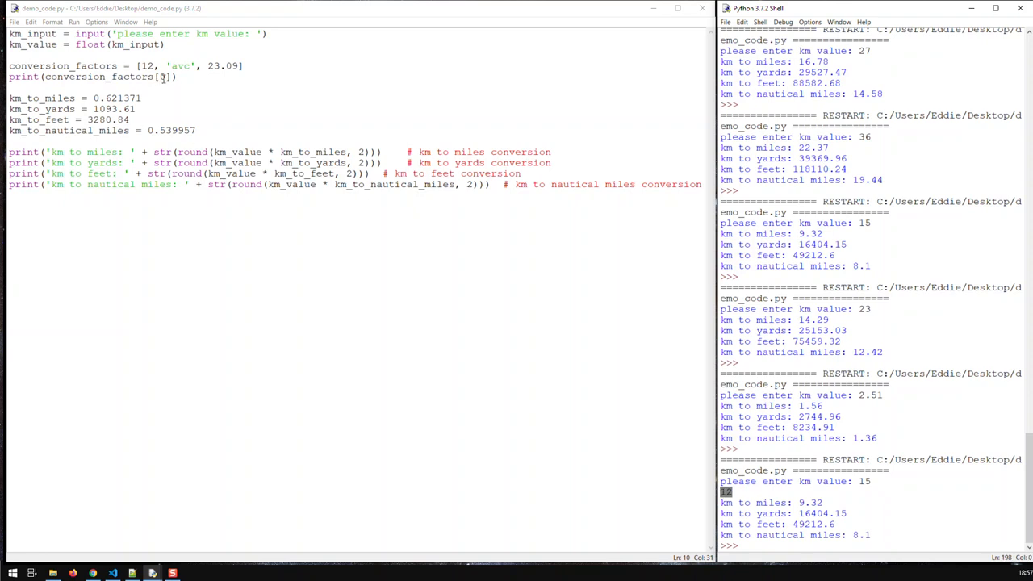
mouse_move(157, 92)
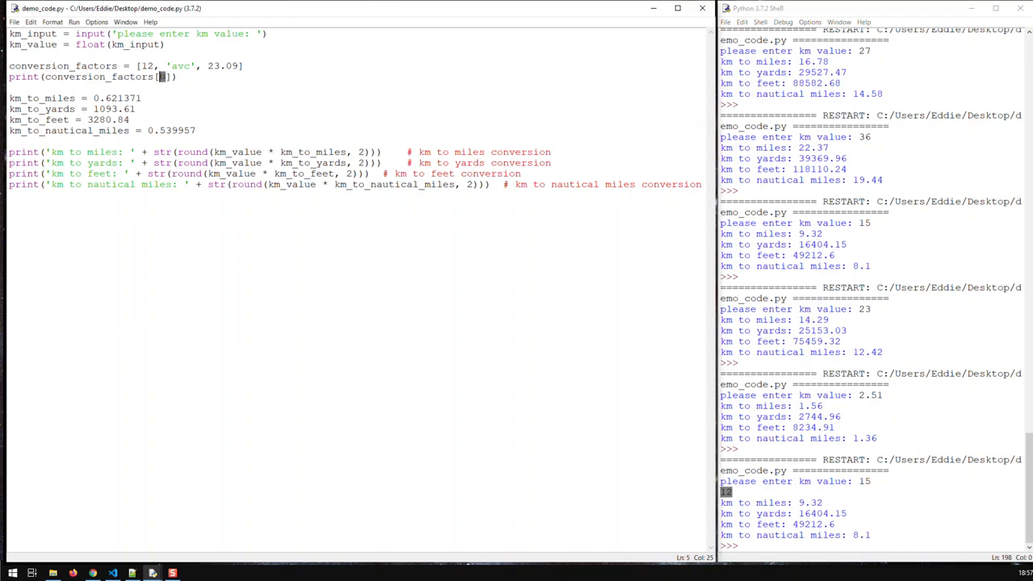
text(2)
text(15)
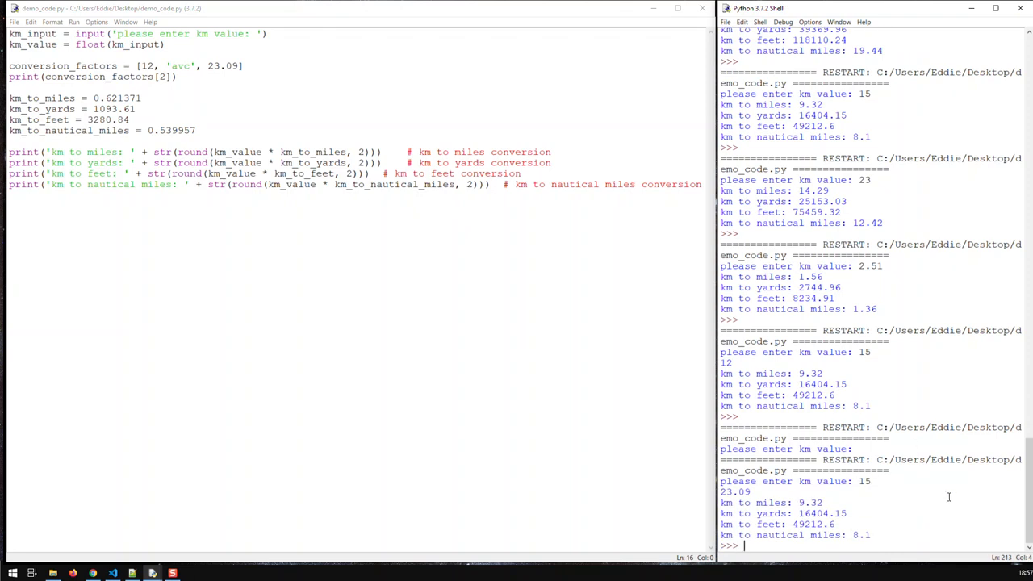
double_click(734, 492)
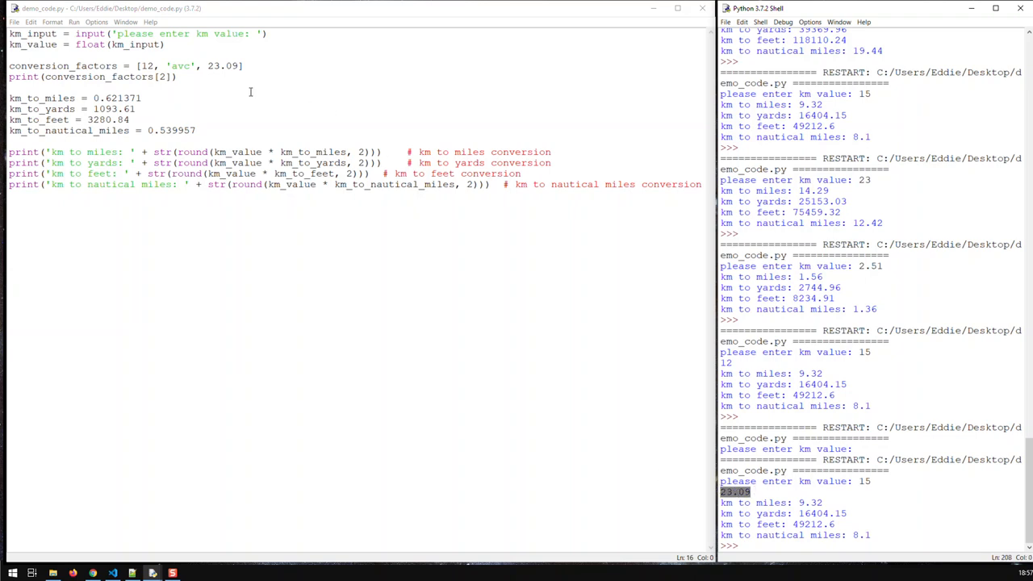
mouse_move(219, 96)
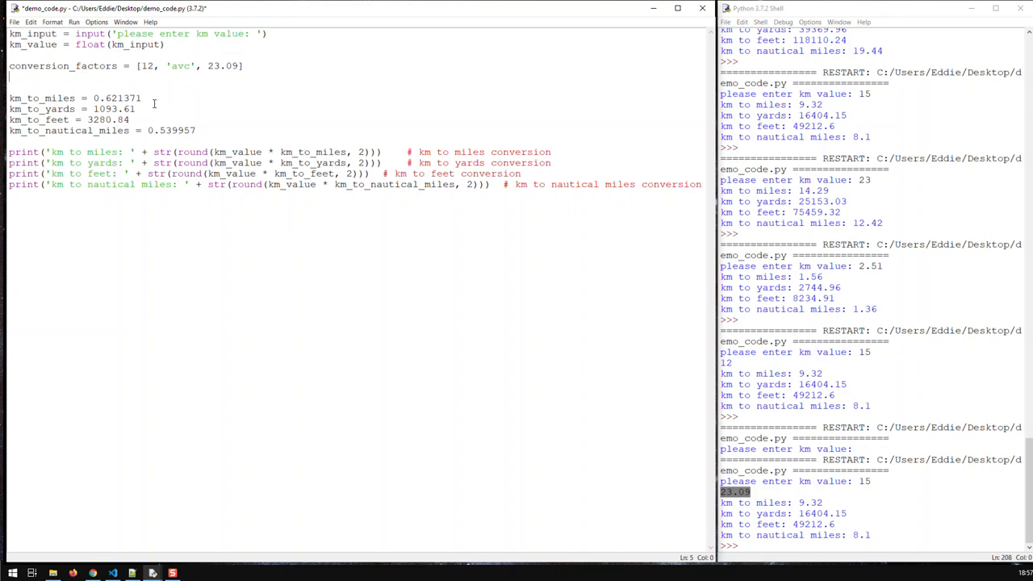
Put 0.621371, 1093.61, 3280.84 and 0.539957 in conversion_factors and select the km_to_ lines for deletion.
double_click(116, 97)
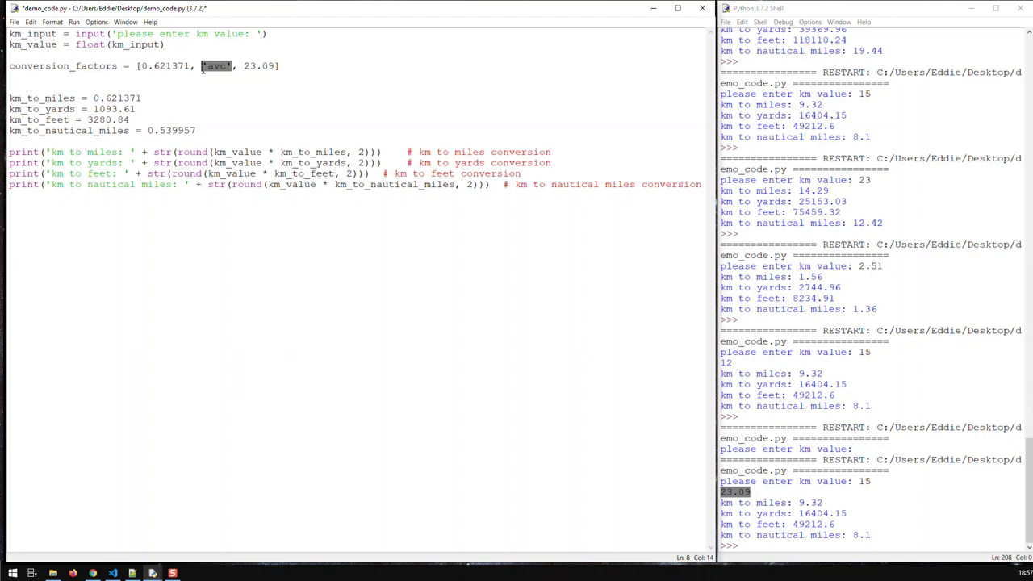
text(1093.61)
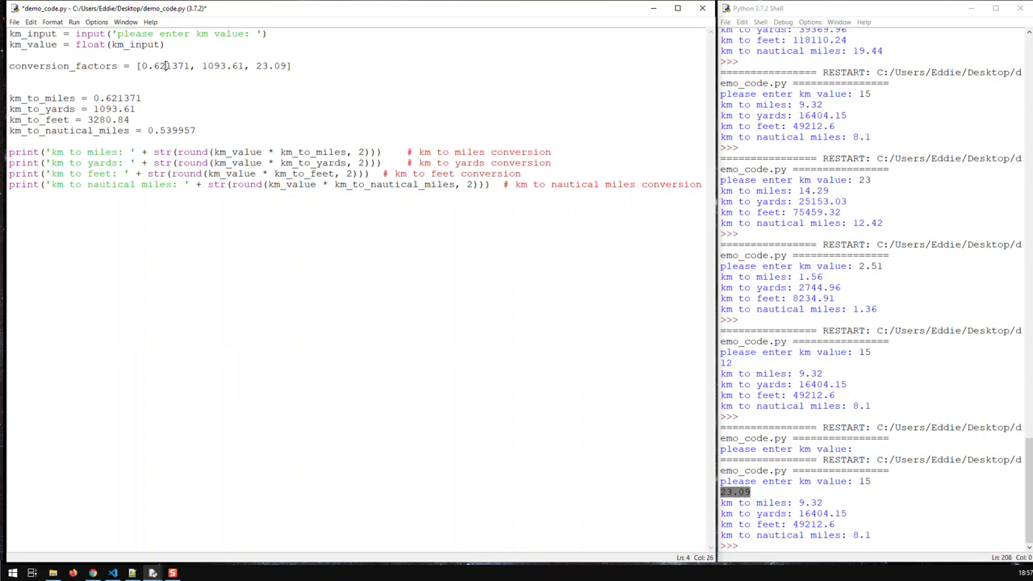
click(129, 119)
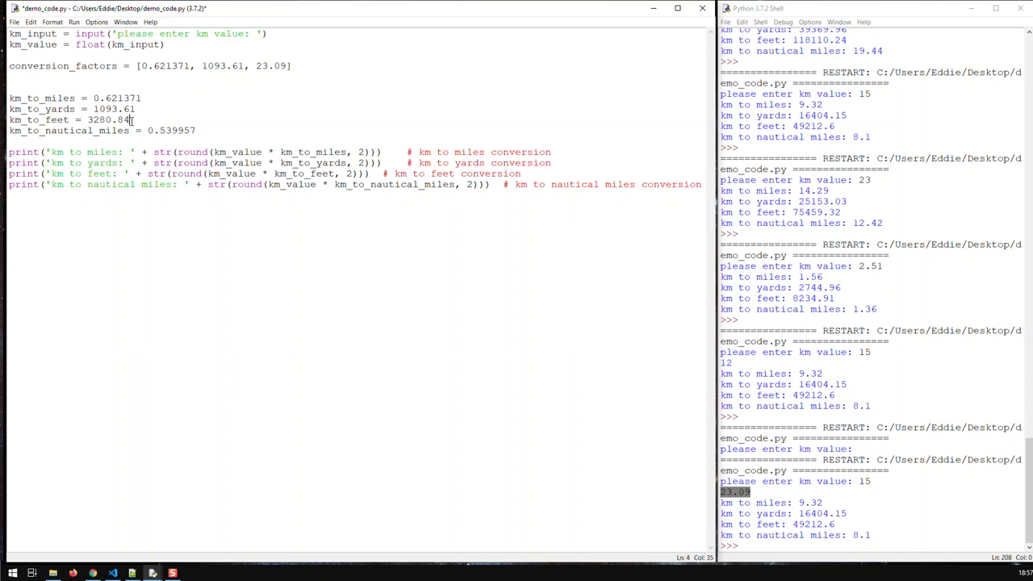
double_click(108, 119)
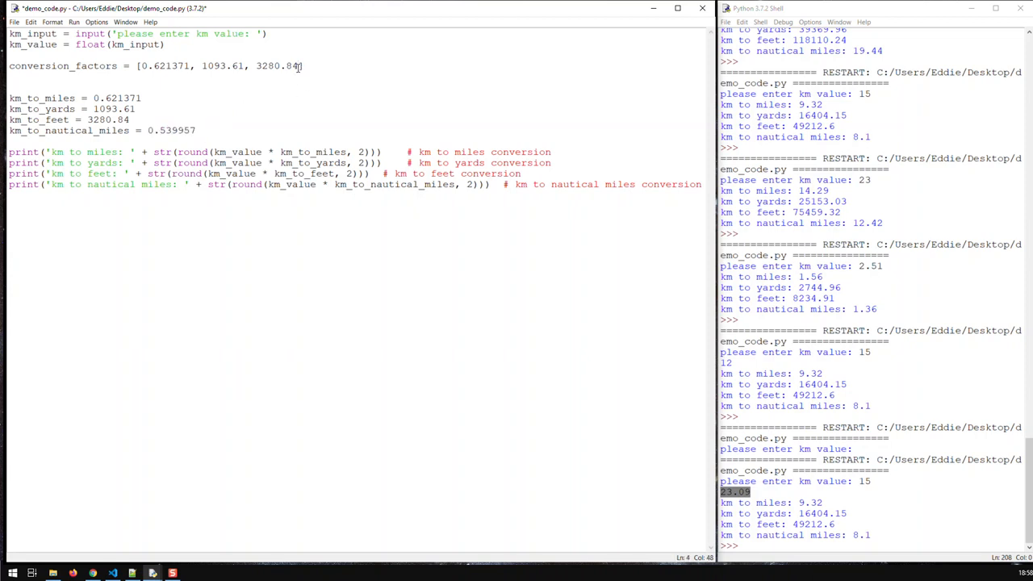
text(, 0.539957)
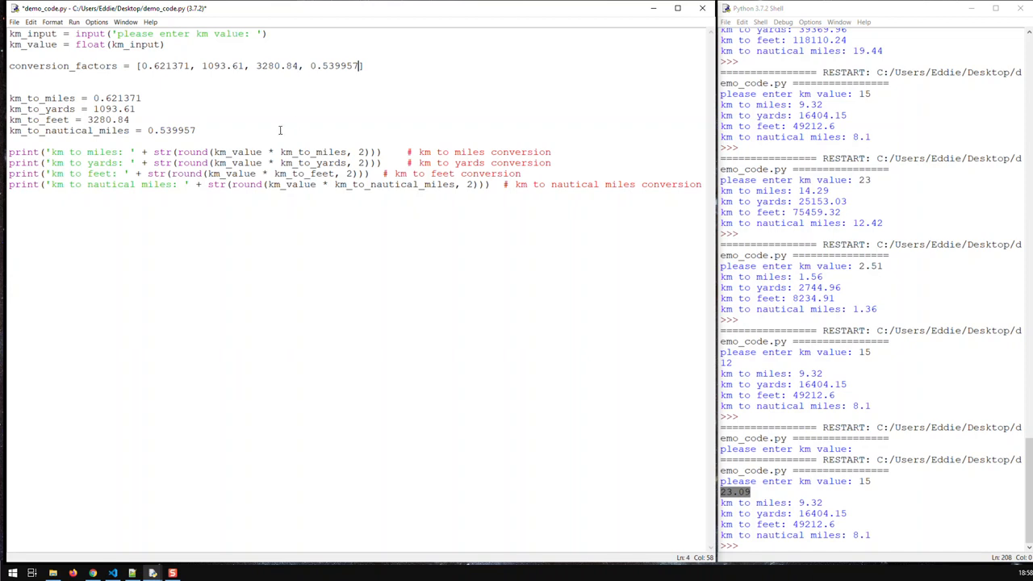
drag(8, 97, 196, 130)
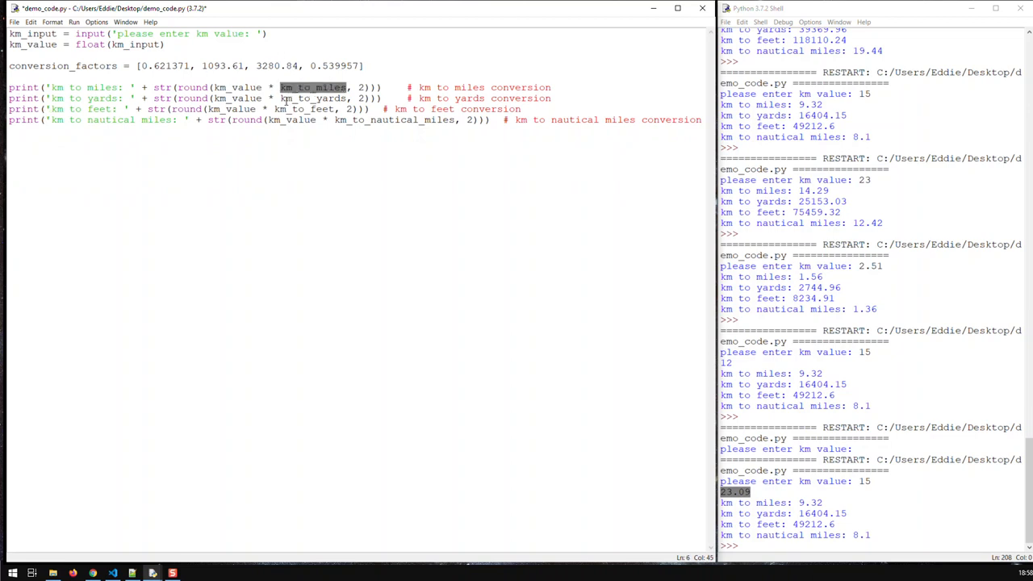
mouse_move(109, 65)
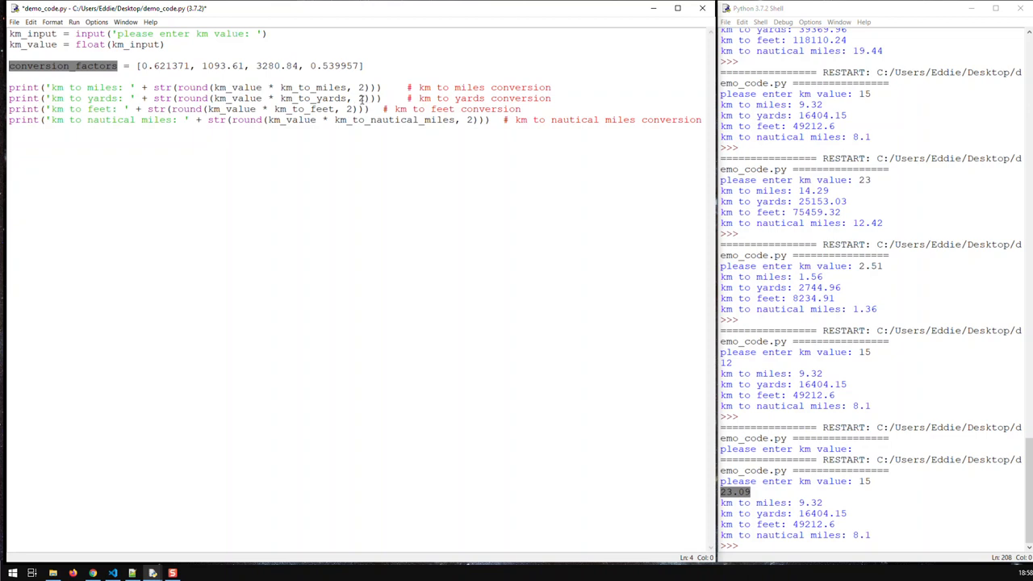
Replace km_to_miles and km_to_yards in the print lines with conversion_factors list indexes.
double_click(309, 87)
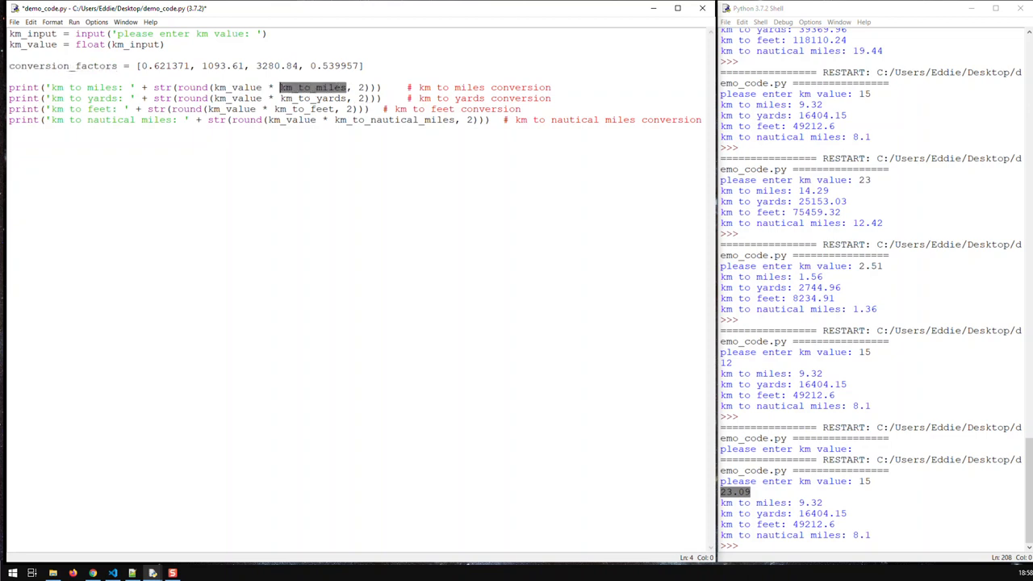
text(conversion_factors)
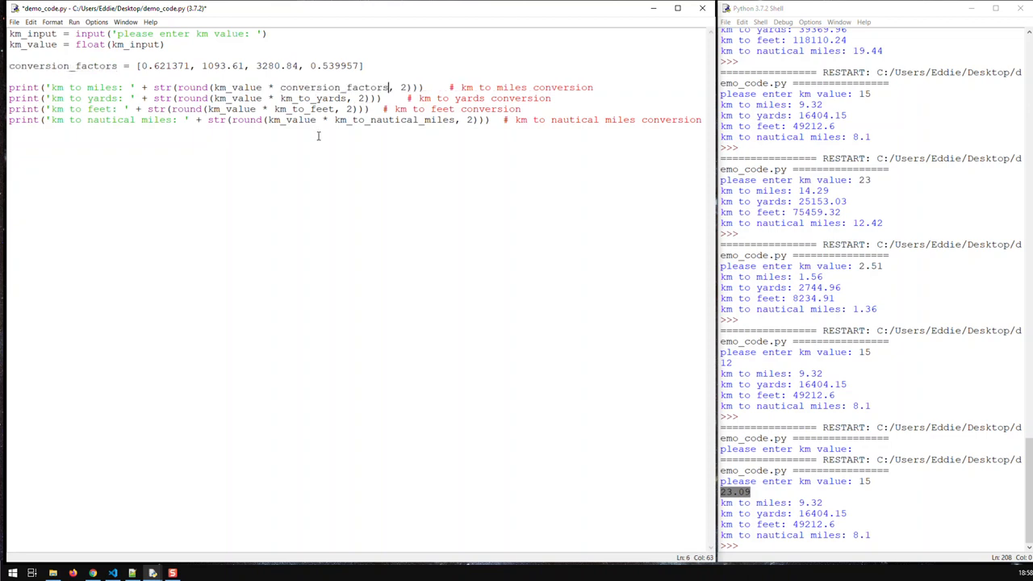
text([)
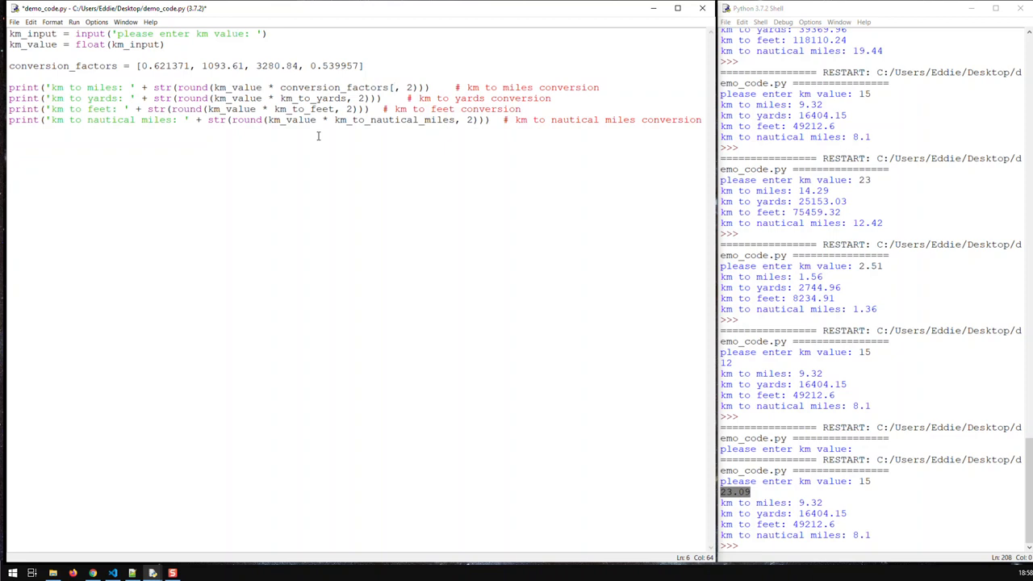
text(0)
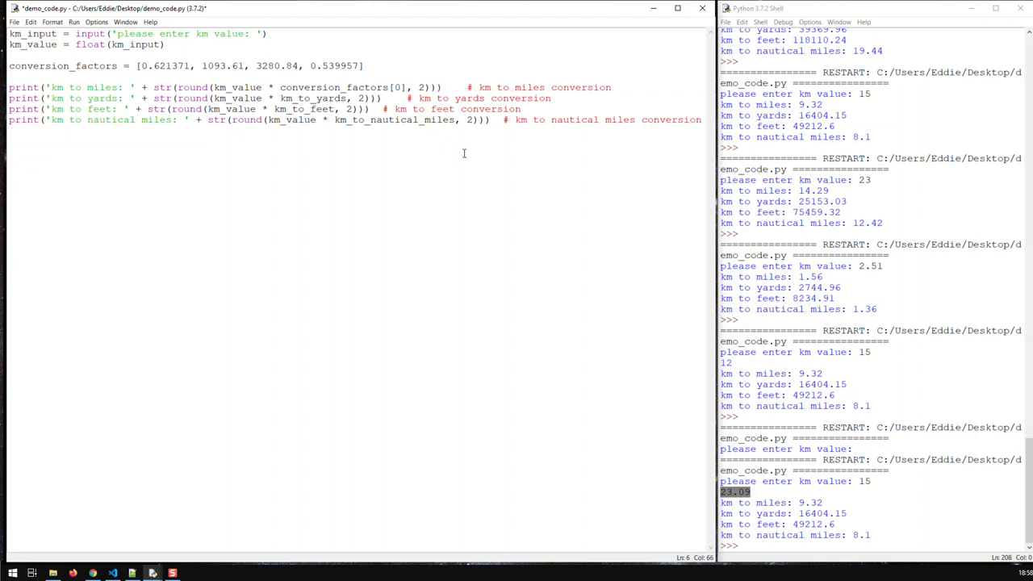
double_click(351, 87)
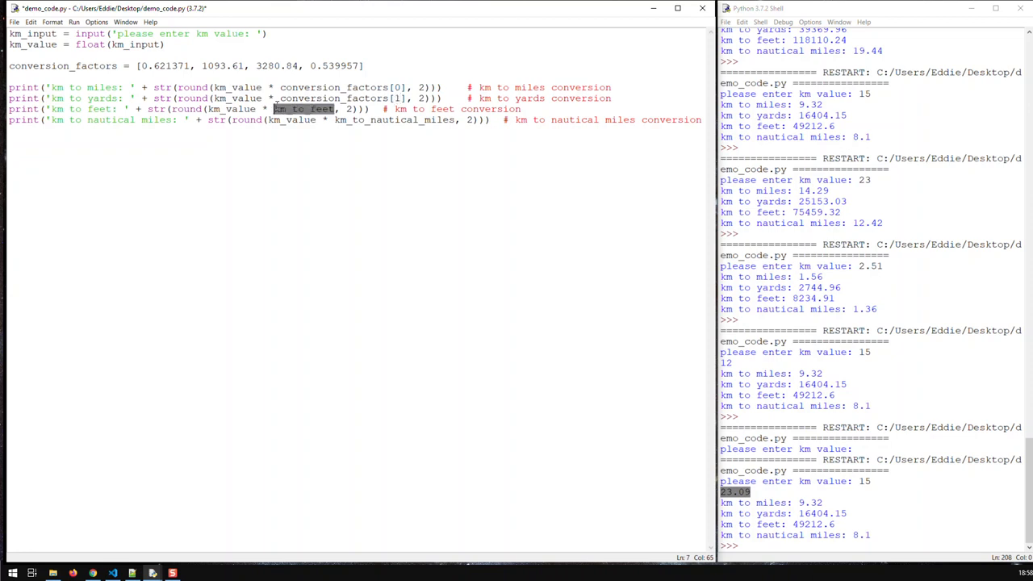
text(conversion_factors[0])
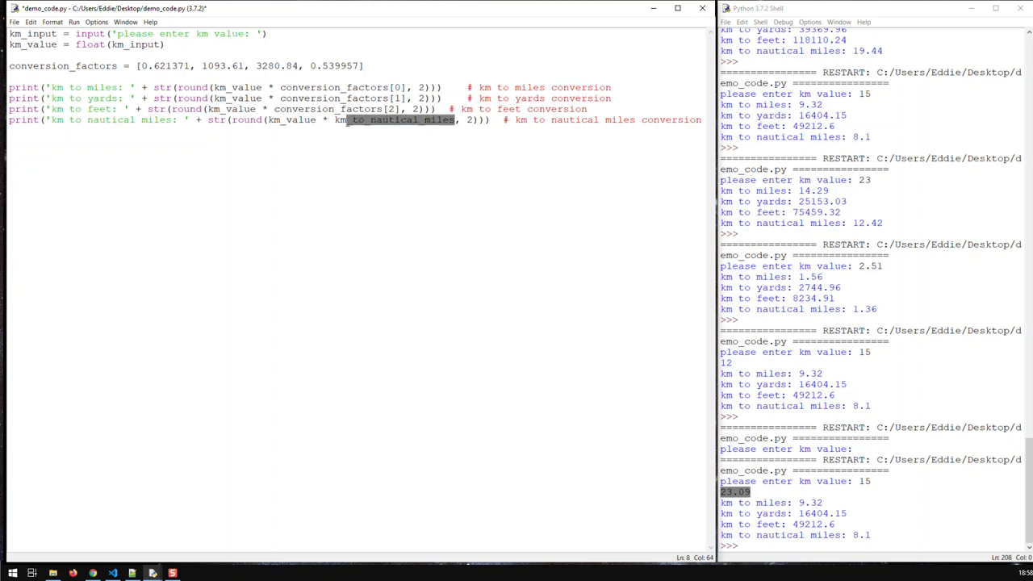
text(conversion_factors[0])
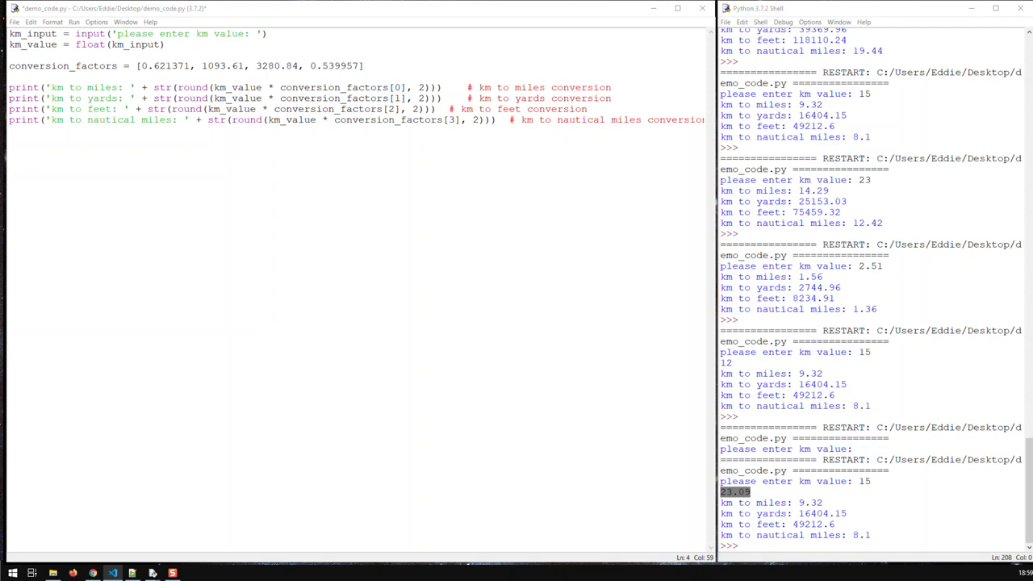
click(371, 65)
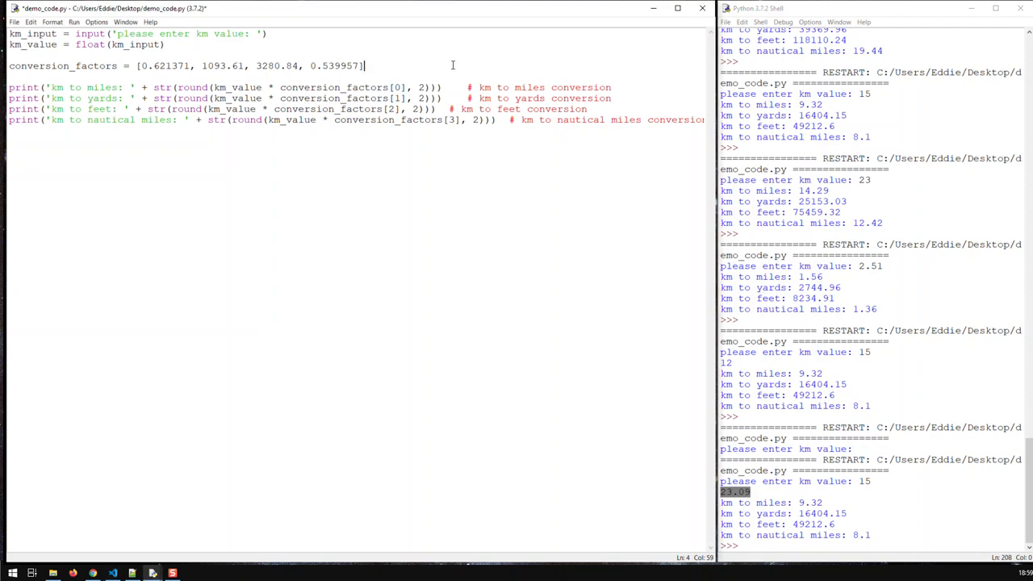
text(km_to_miles = 0.621371)
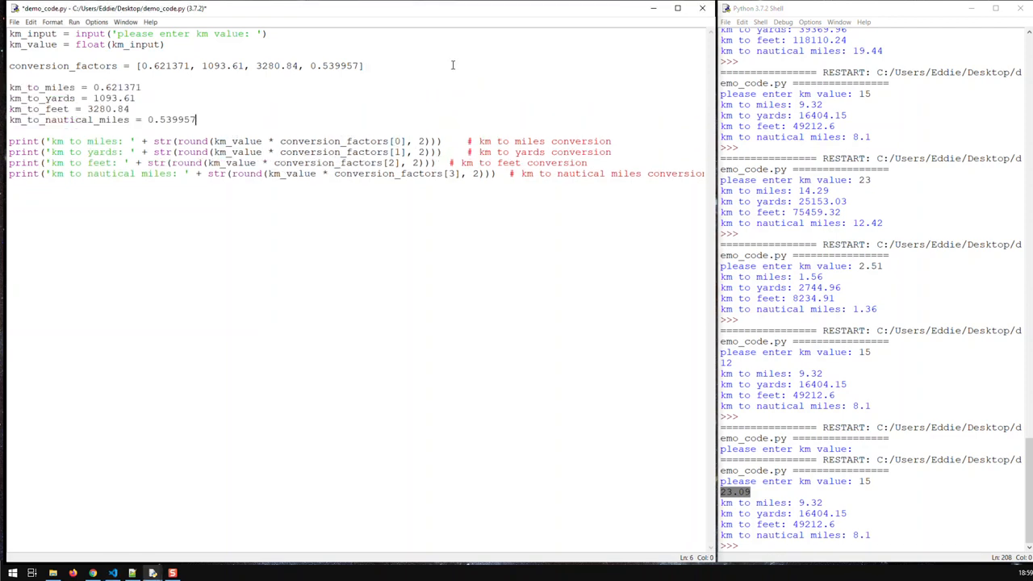
drag(30, 98, 194, 119)
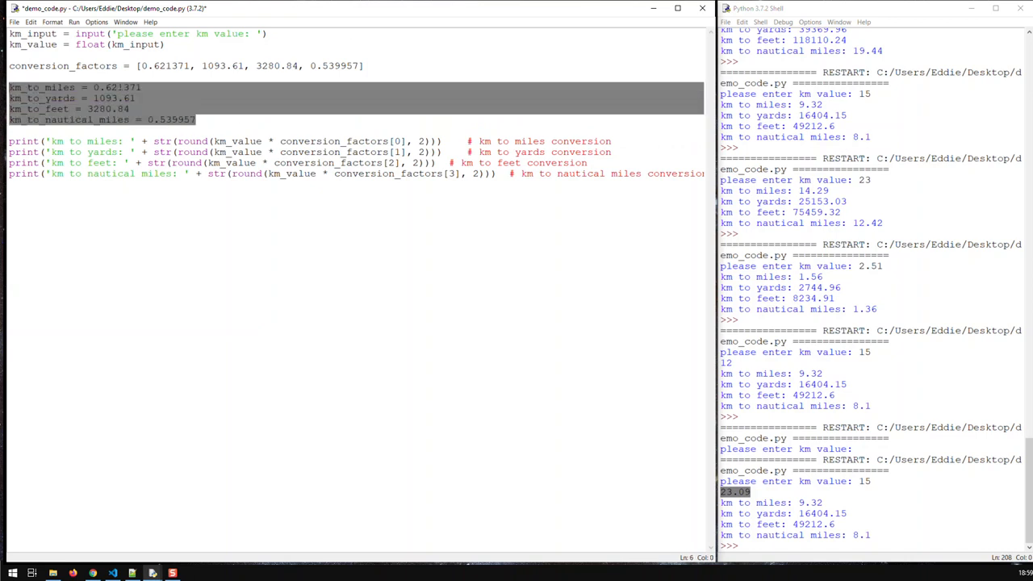
click(173, 120)
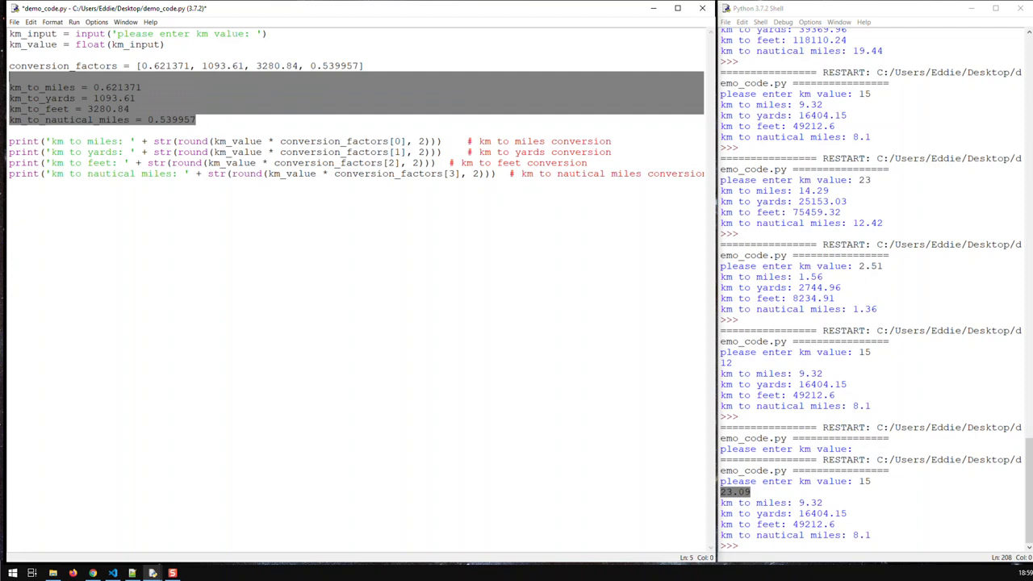
key(Delete)
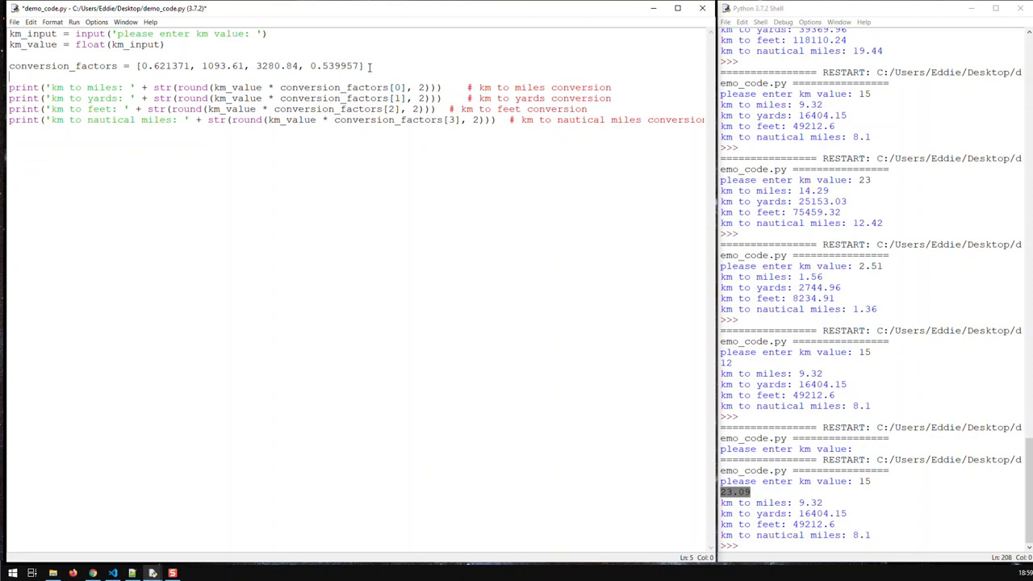
Save and rerun the script, confirming the 15 km results, then enter 2 in a new run.
key(ctrl+s)
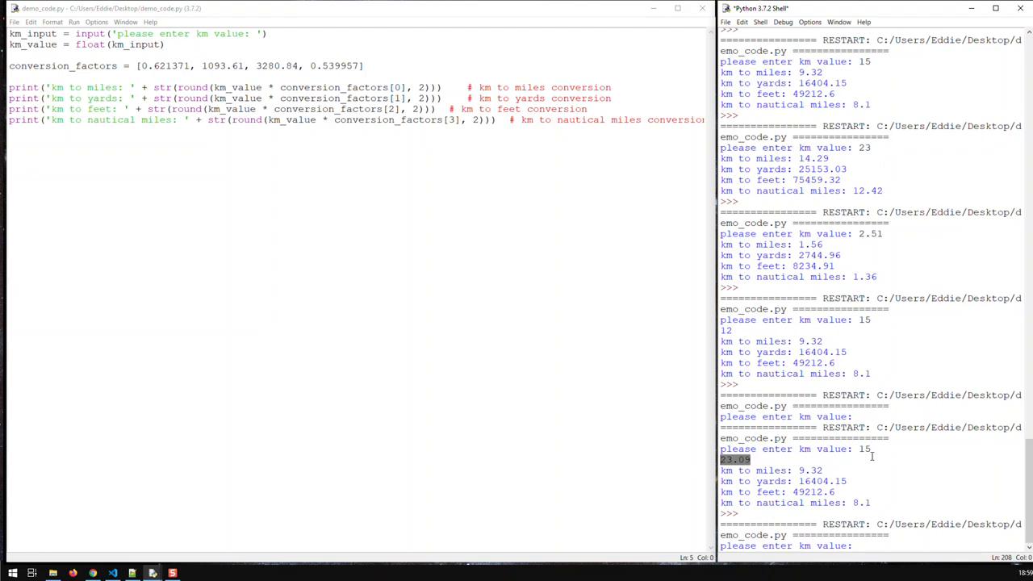
mouse_move(245, 398)
text(15)
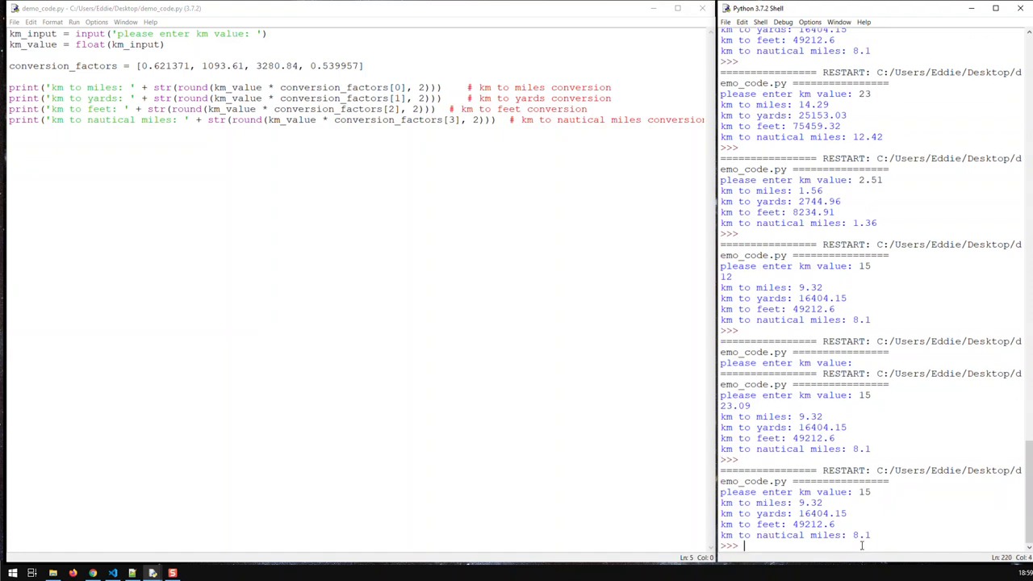
mouse_move(863, 515)
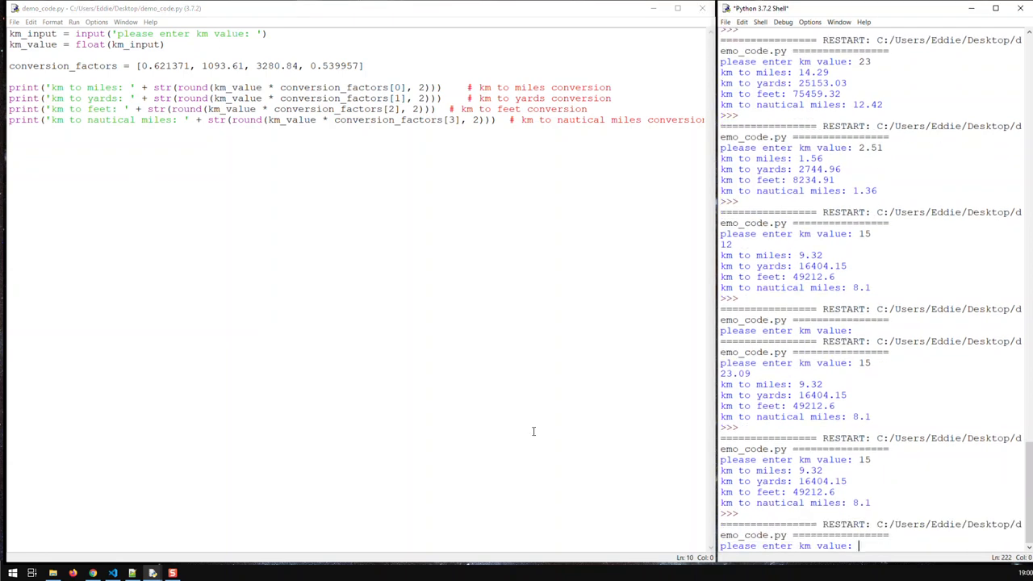
text(2)
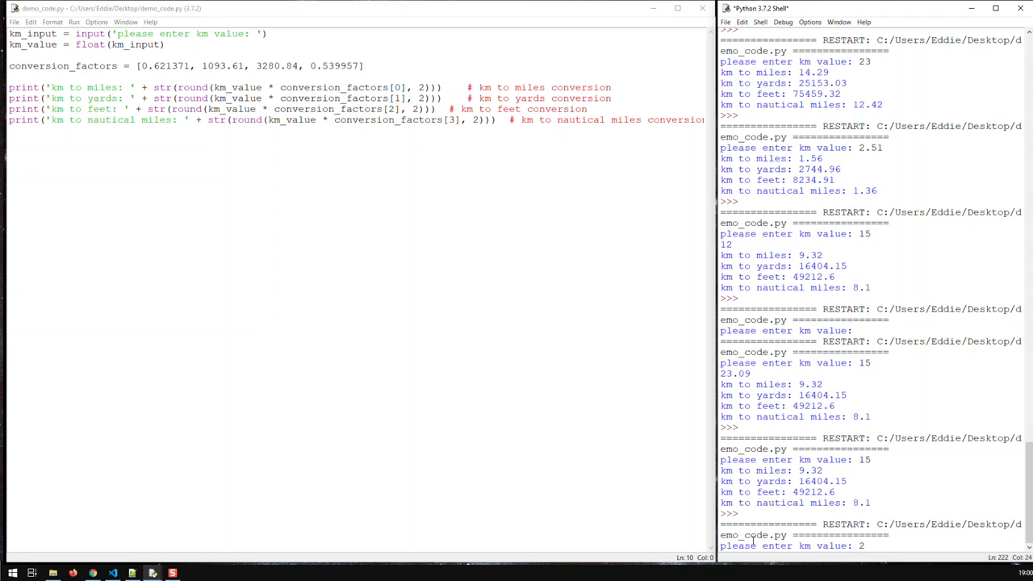